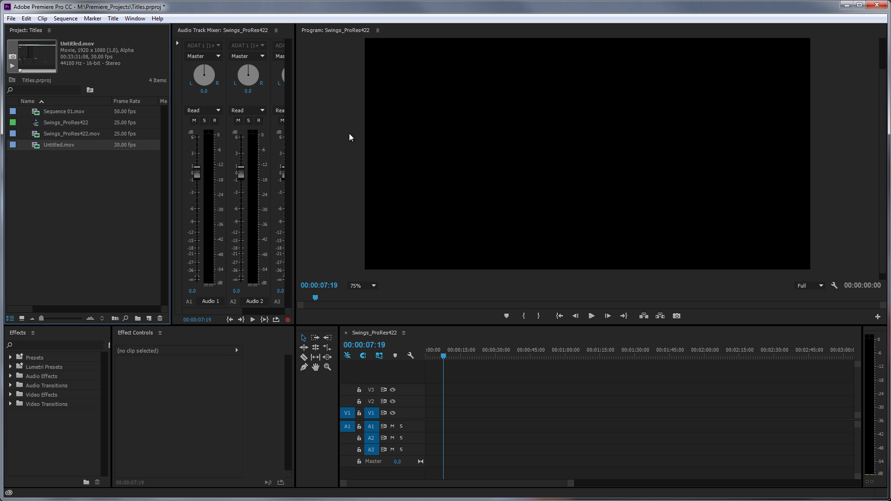
mouse_move(344, 158)
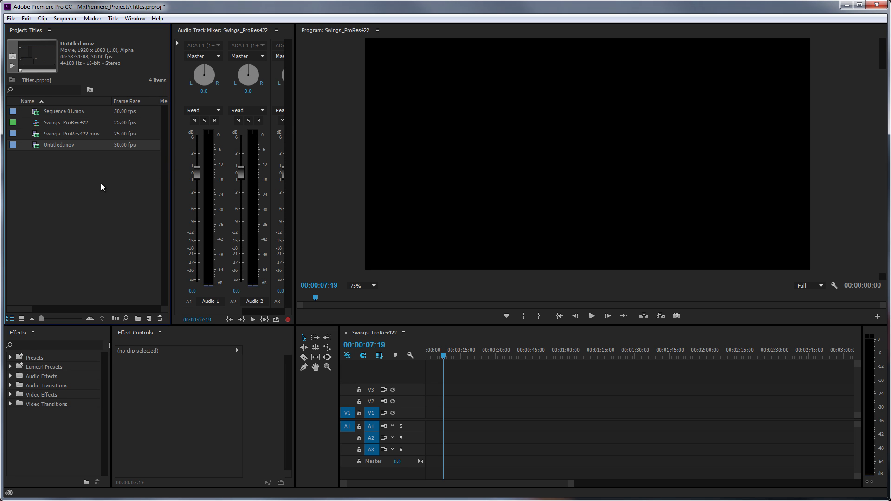
mouse_move(93, 189)
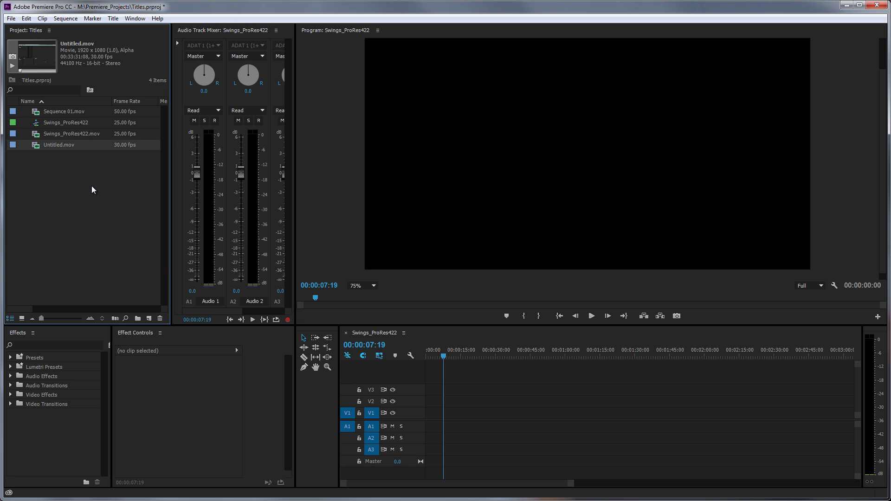
mouse_move(88, 193)
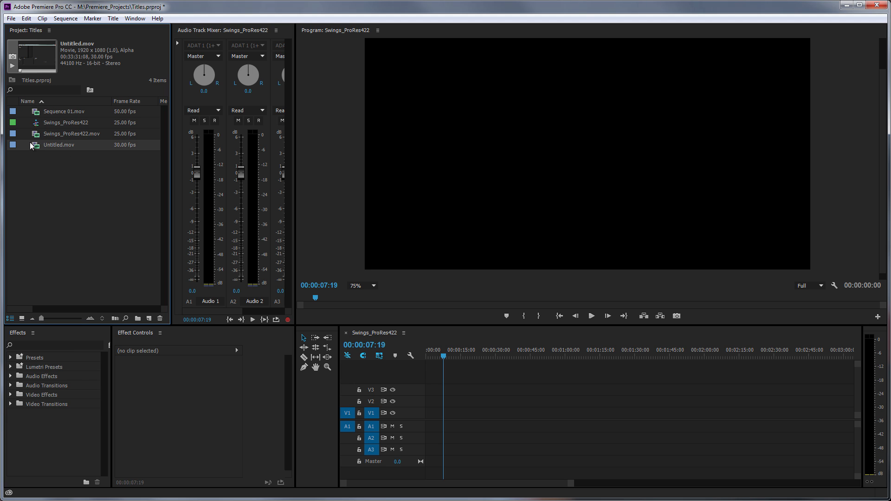
mouse_move(34, 147)
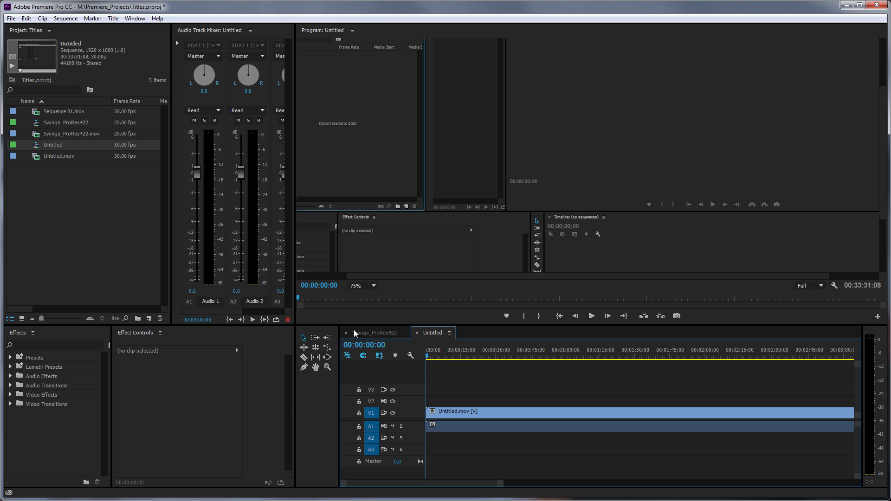
Close the Swings_ProRes422 sequence and scrub through the Untitled.mov clip to preview it
left_click(405, 206)
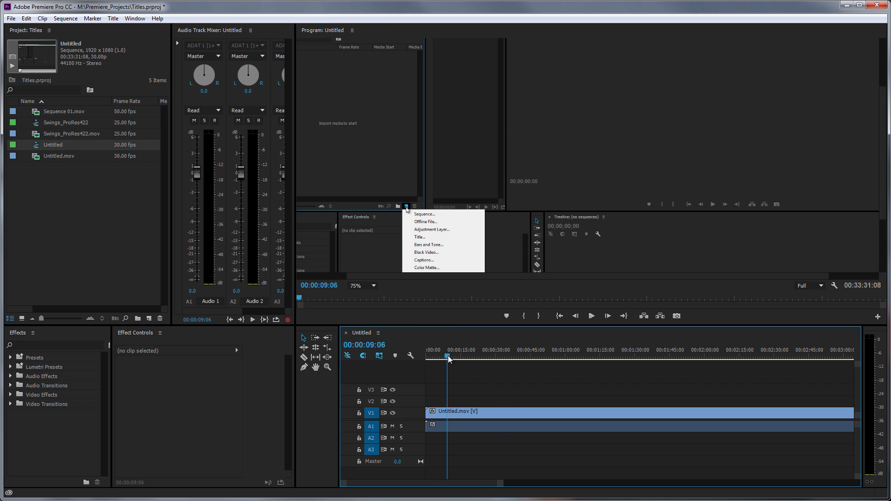
left_click(424, 213)
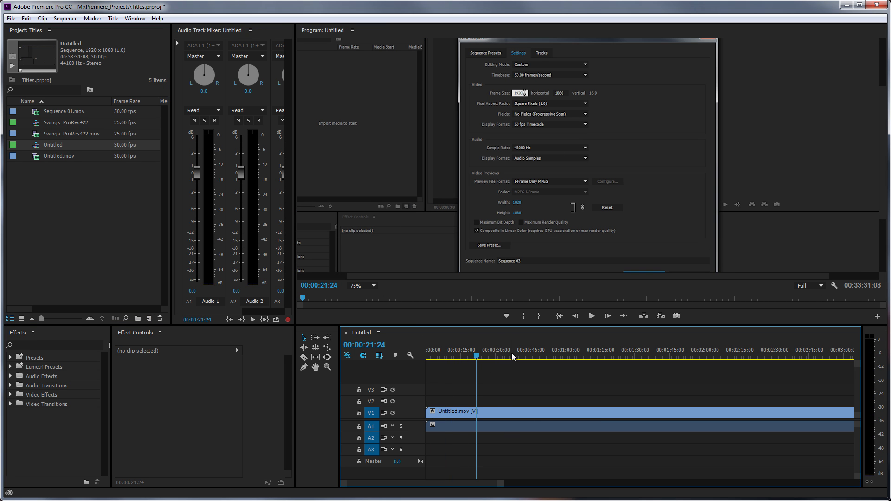
left_click(555, 182)
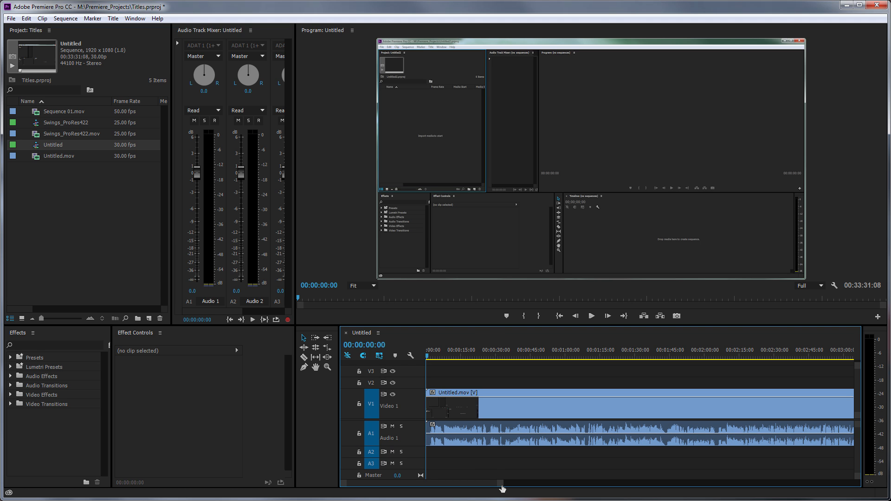
mouse_move(112, 18)
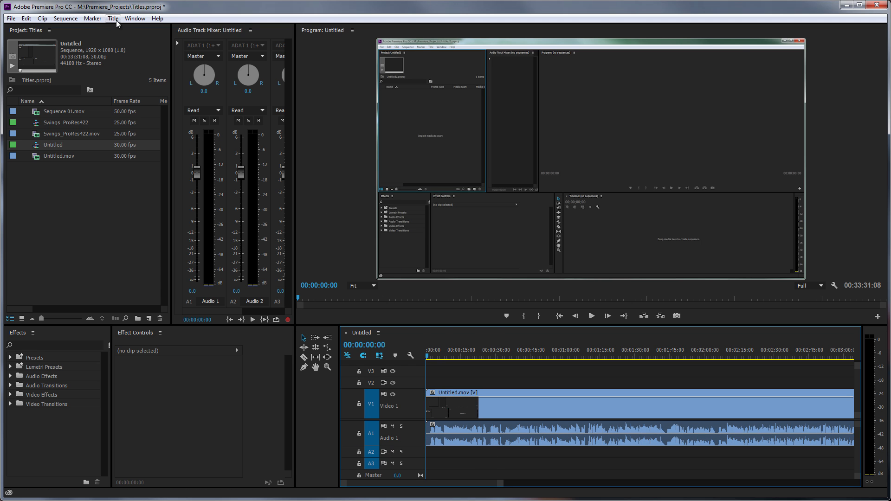
Open the Title menu to show the New Title options
left_click(113, 18)
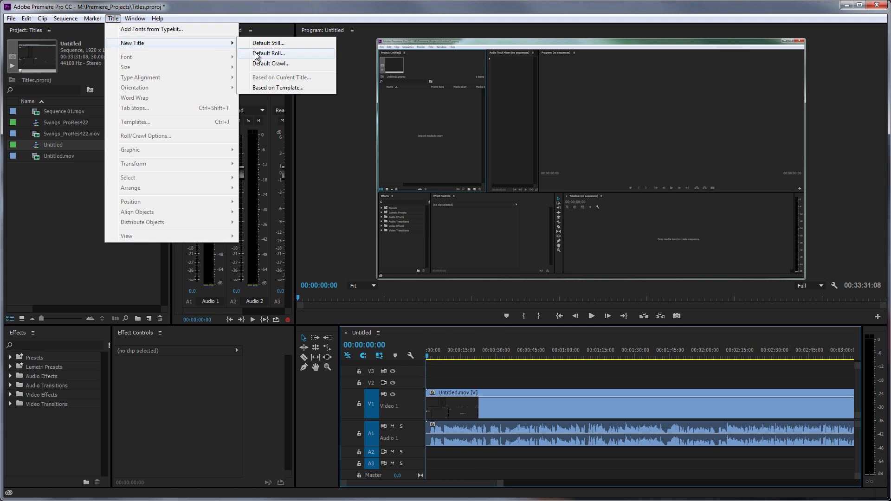
mouse_move(269, 43)
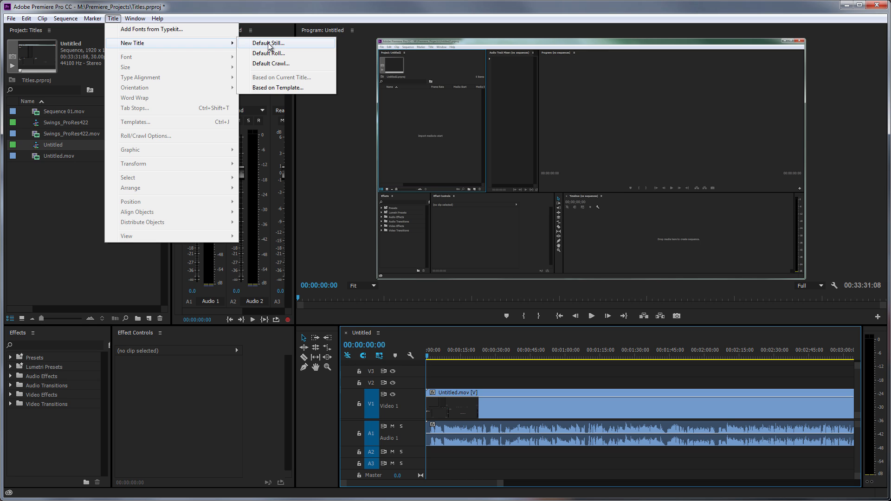
mouse_move(272, 53)
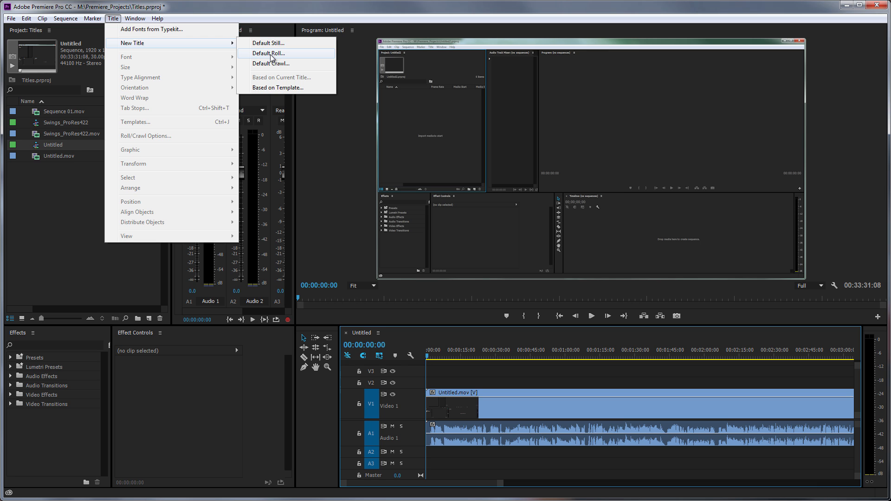
mouse_move(271, 63)
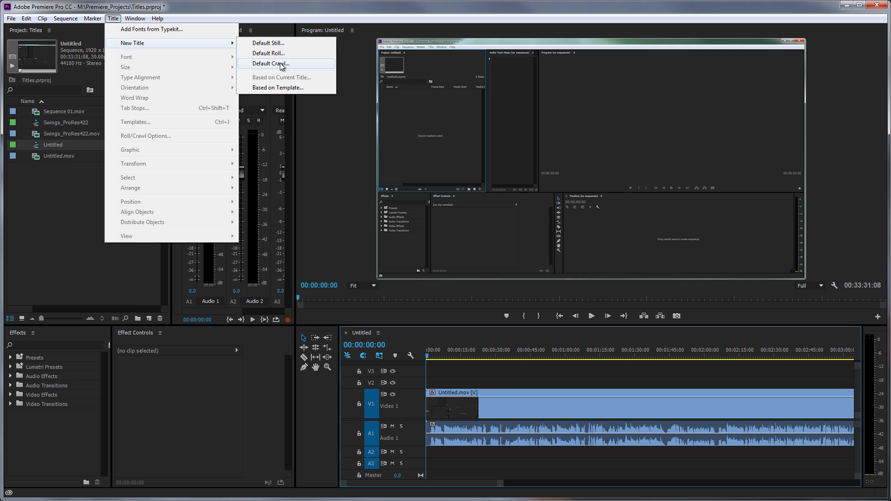
mouse_move(259, 68)
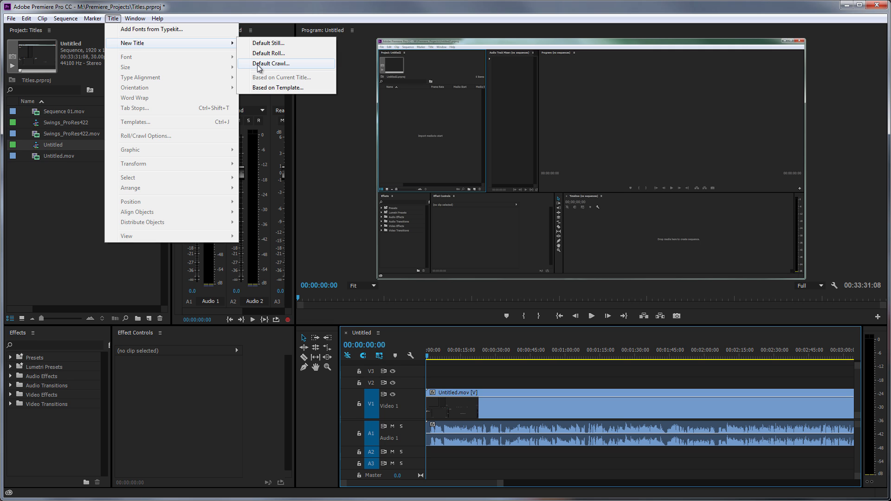
mouse_move(268, 43)
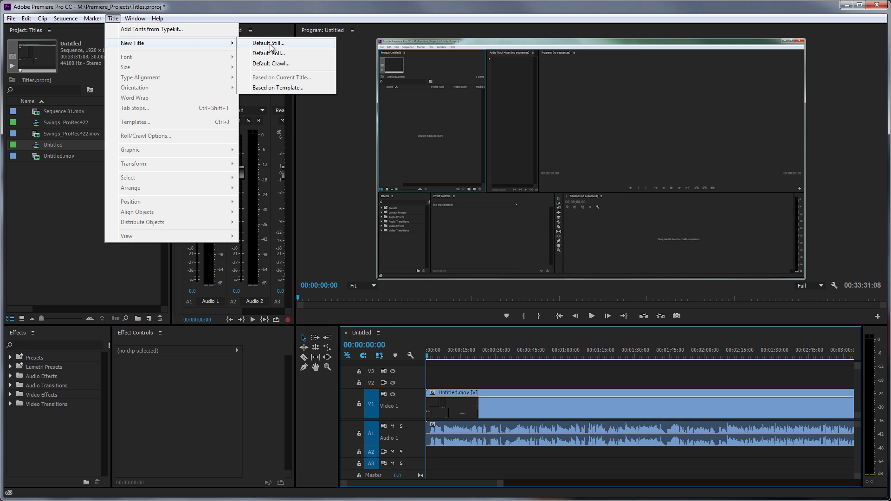
Create a Default Still title, accepting the 1920×1080 settings to make Title 01
left_click(267, 43)
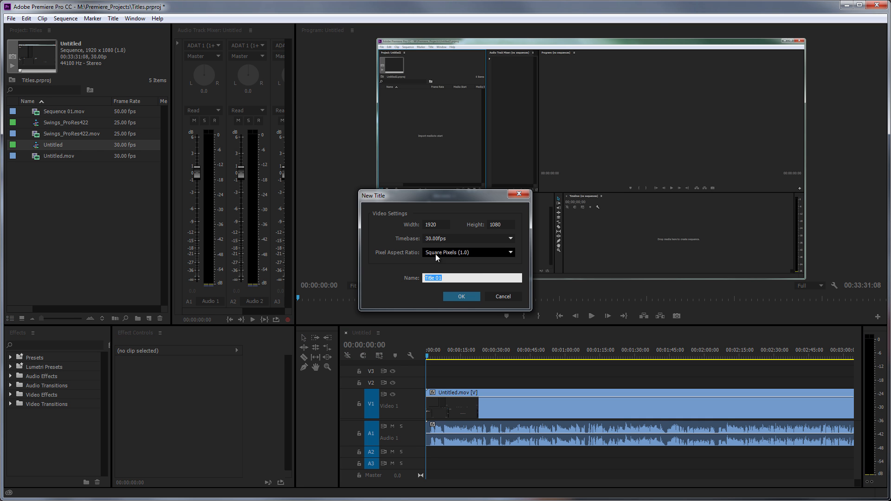
left_click(461, 296)
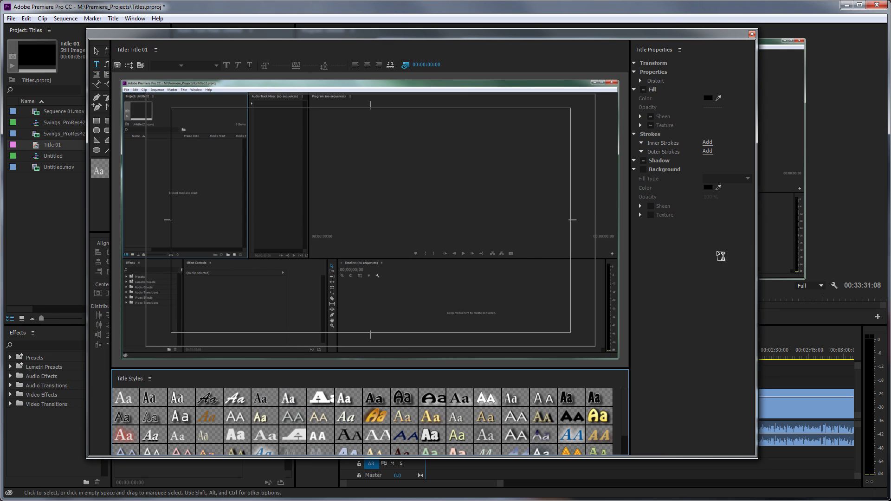
mouse_move(276, 142)
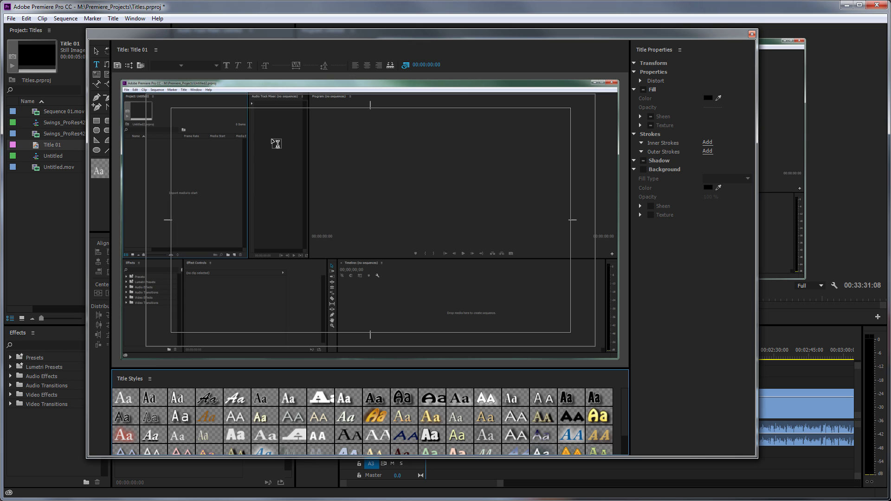
mouse_move(273, 127)
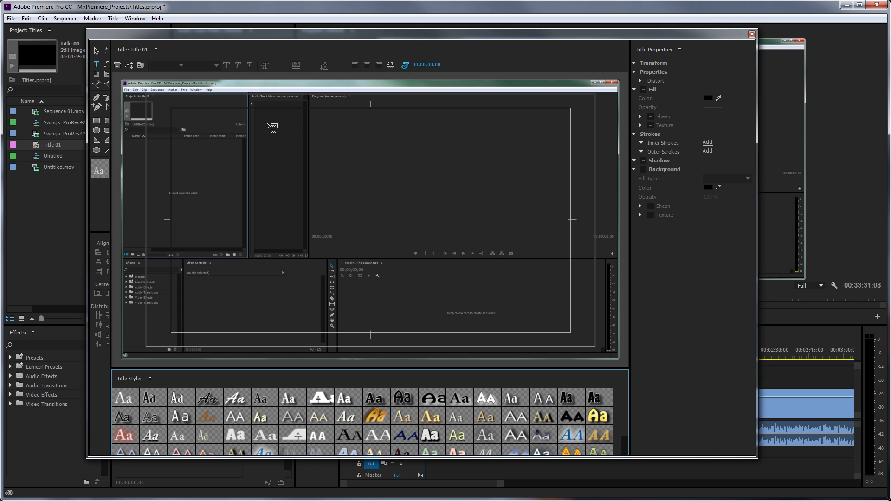
mouse_move(271, 131)
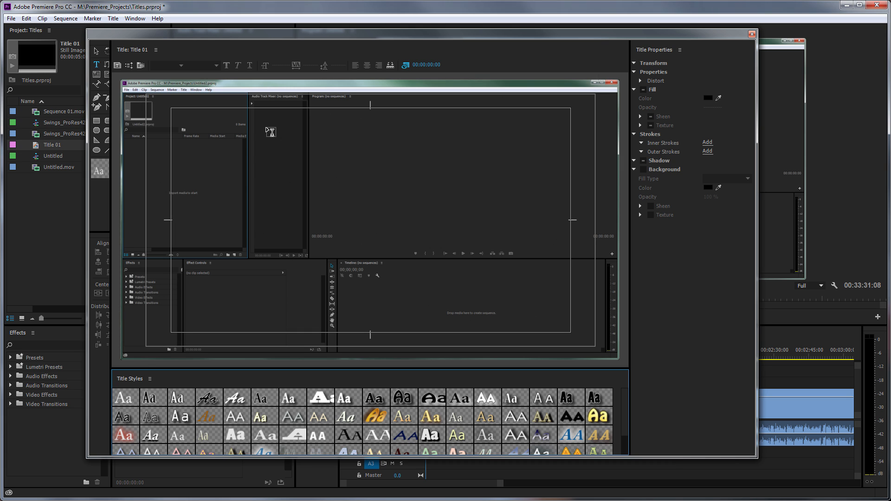
mouse_move(294, 115)
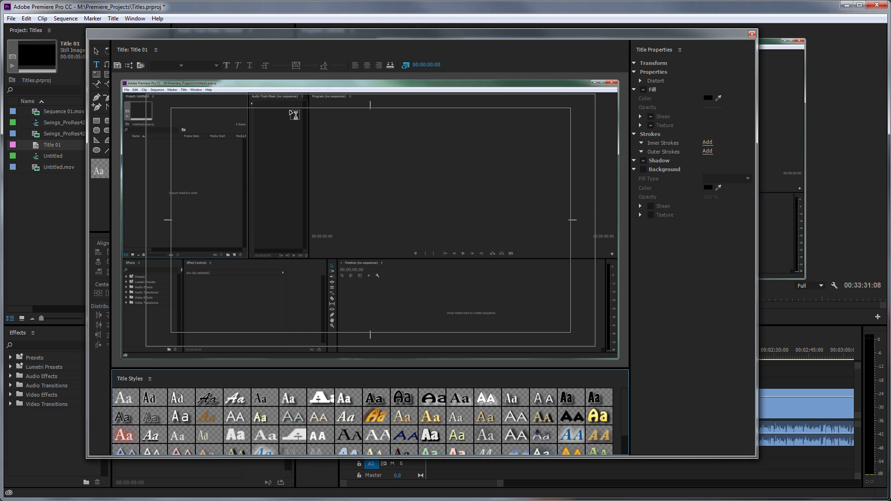
mouse_move(253, 240)
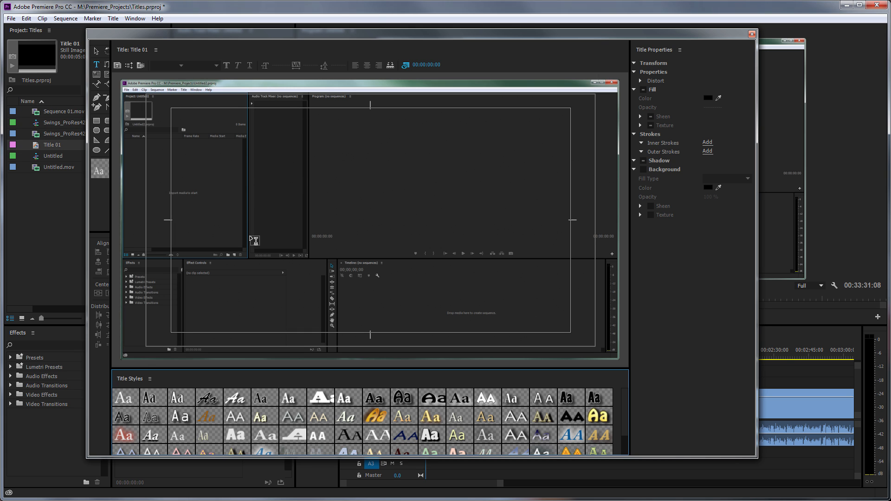
mouse_move(284, 209)
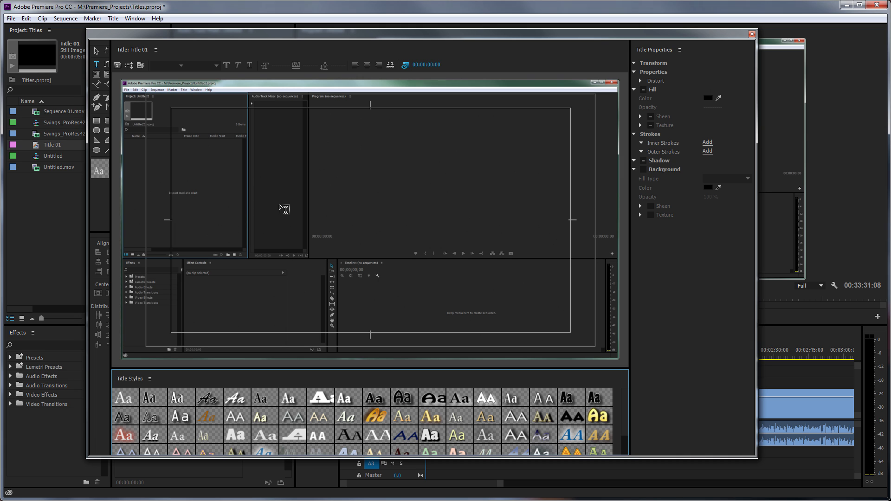
mouse_move(266, 193)
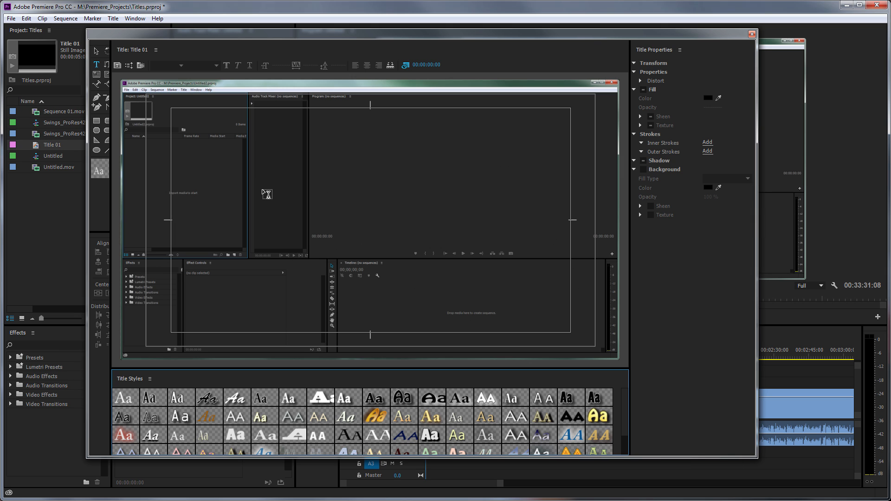
mouse_move(139, 203)
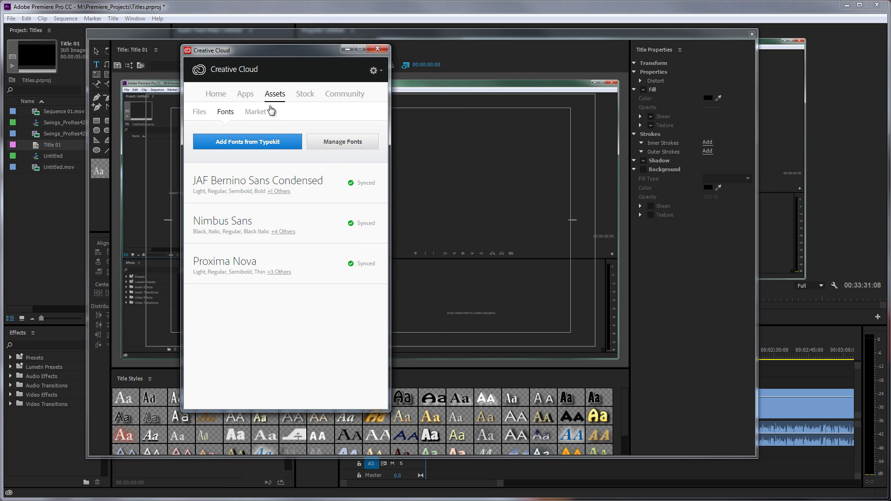
mouse_move(247, 126)
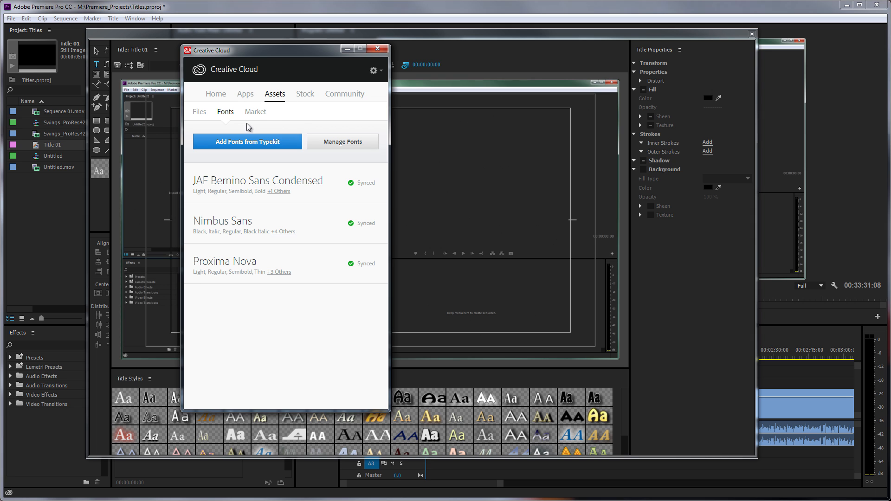
mouse_move(341, 141)
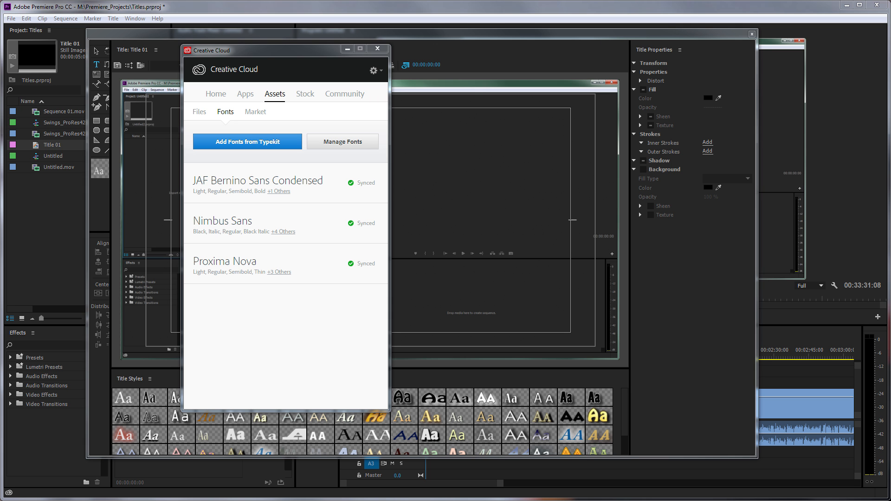
Go from Creative Cloud's synced fonts list to Add Fonts from Typekit
left_click(247, 141)
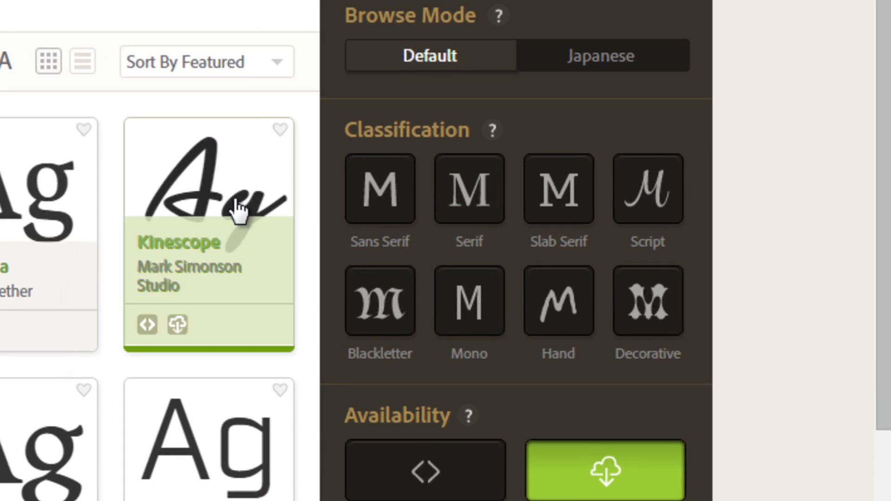
Filter the Typekit font library to sans serif fonts
left_click(379, 187)
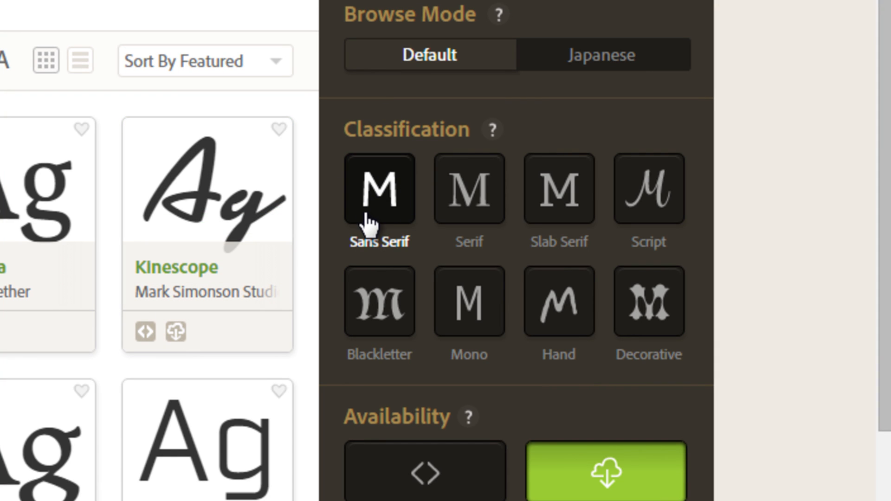
mouse_move(409, 262)
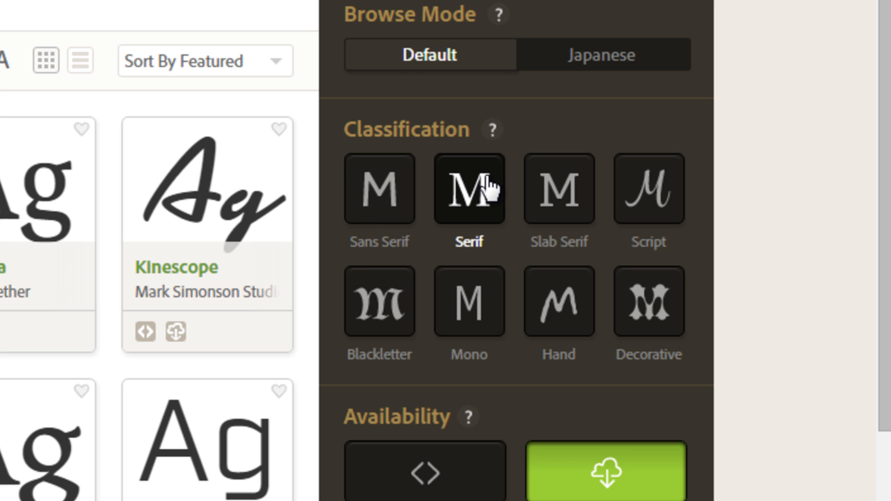
mouse_move(486, 193)
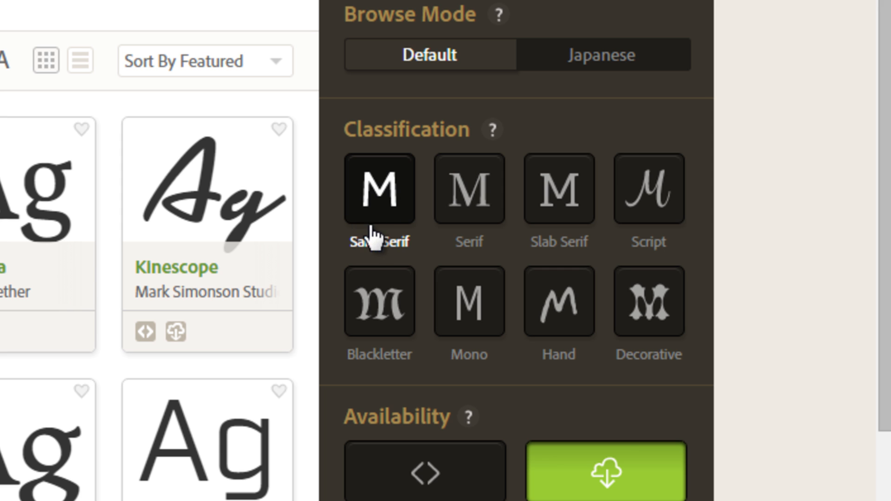
mouse_move(380, 250)
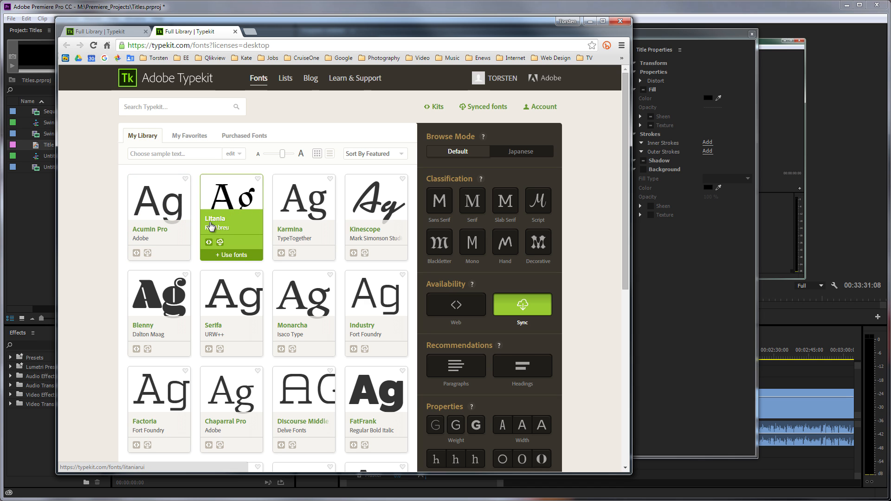
mouse_move(282, 270)
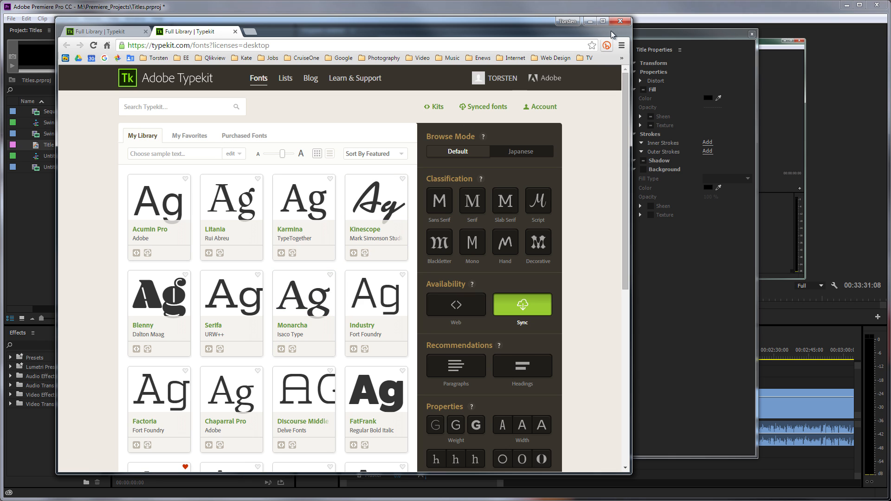
mouse_move(589, 21)
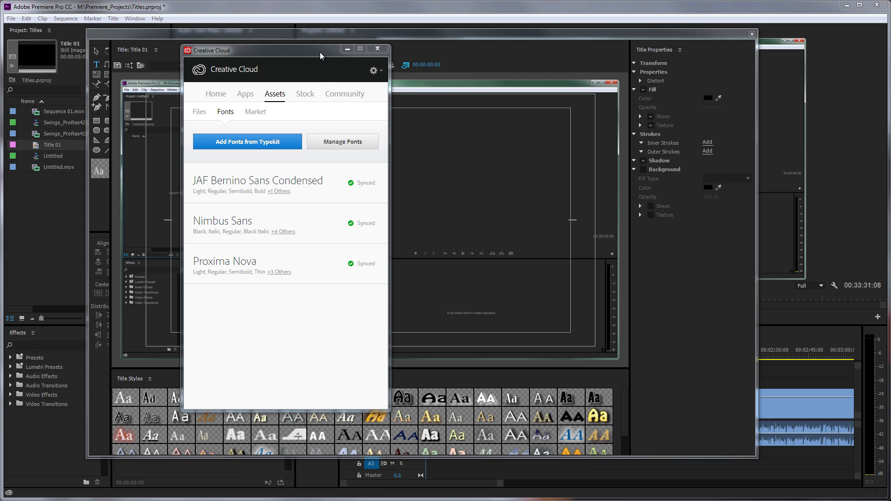
mouse_move(377, 48)
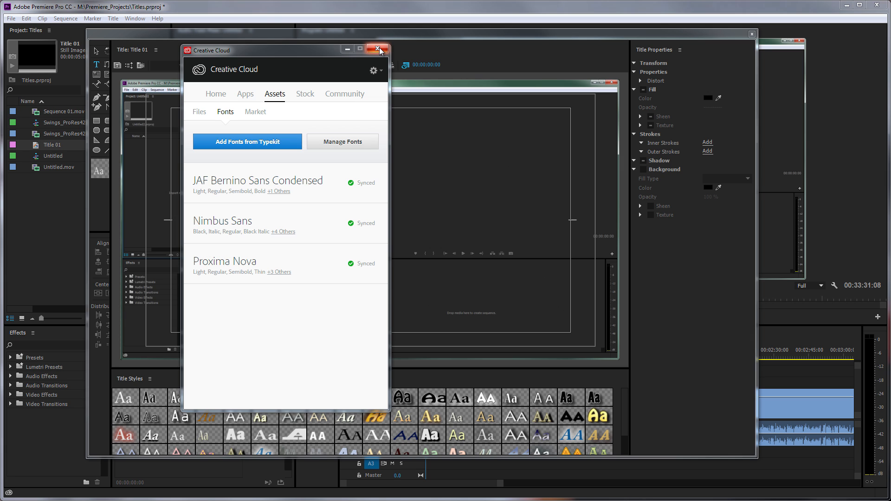
Close the Creative Cloud synced fonts panel
left_click(378, 50)
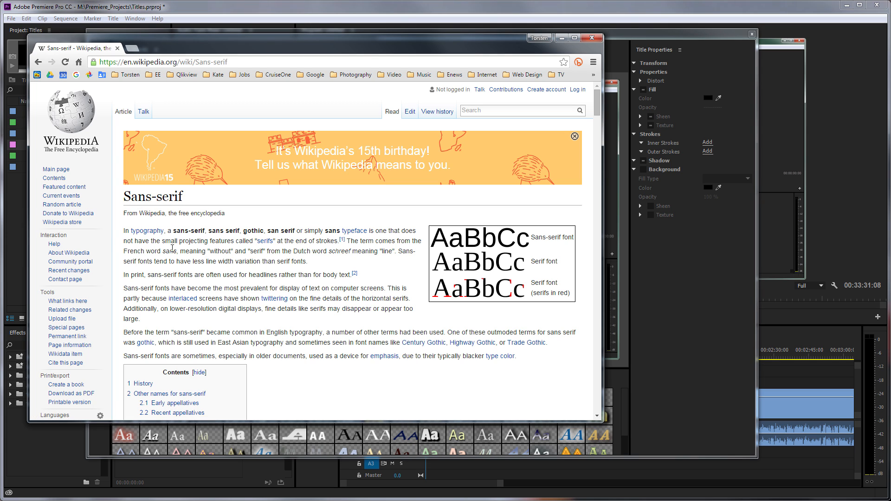
mouse_move(399, 254)
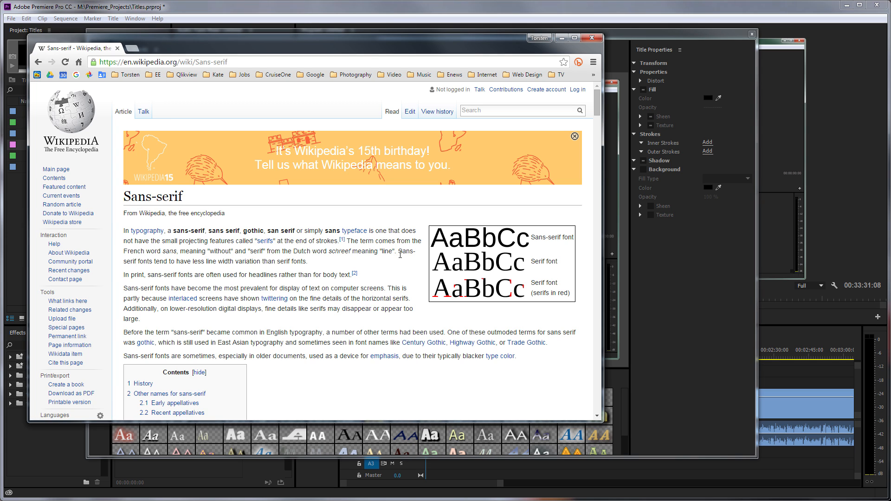
mouse_move(469, 51)
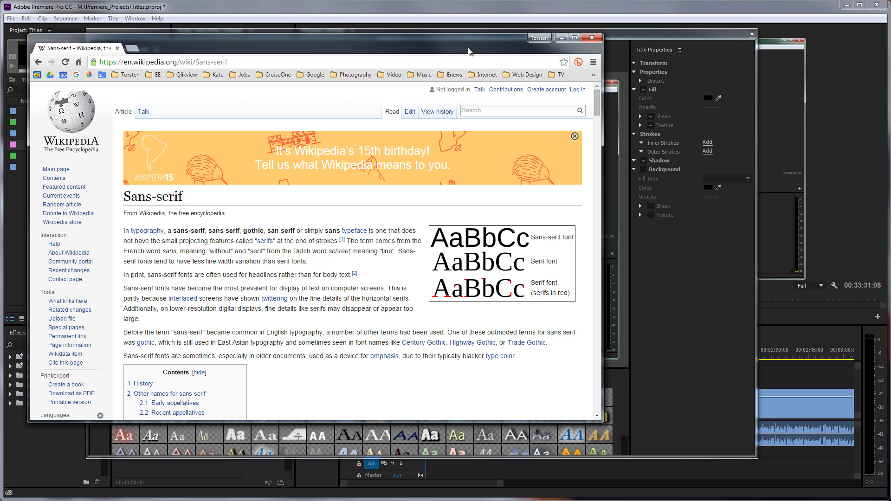
mouse_move(460, 270)
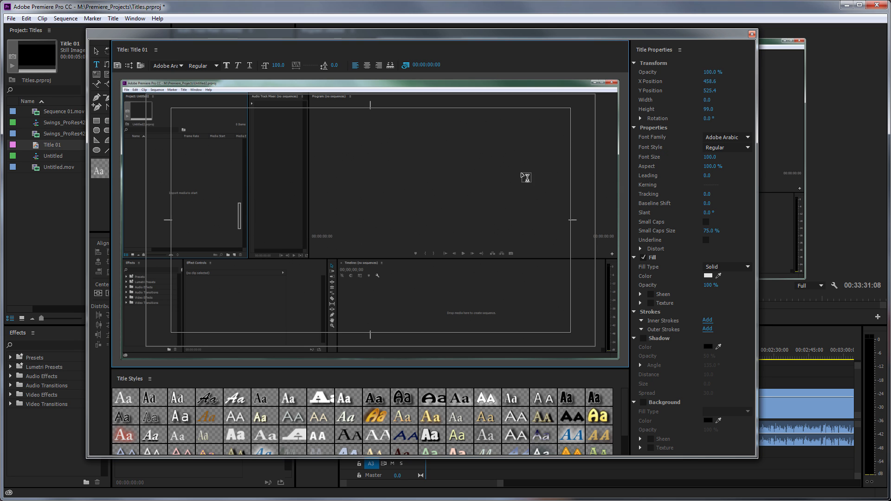
mouse_move(676, 162)
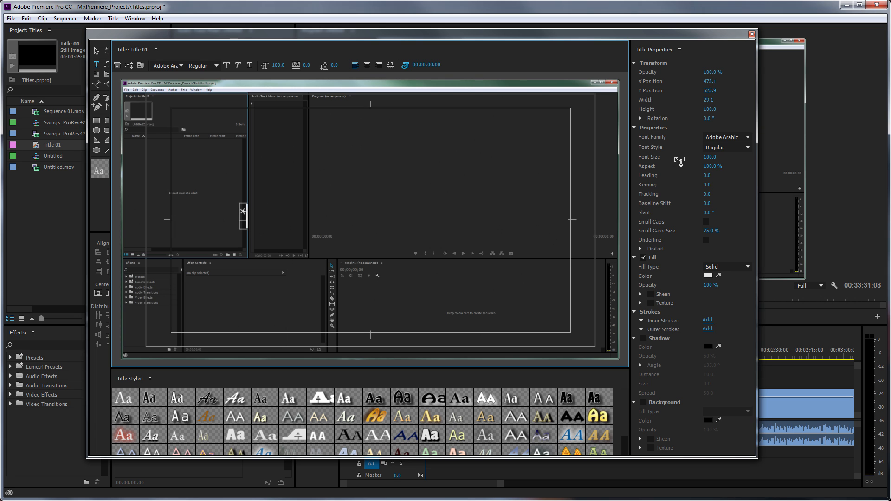
Type '8K VIDEO IN PREMIERE PRO' as the title text in the Titler
type("K")
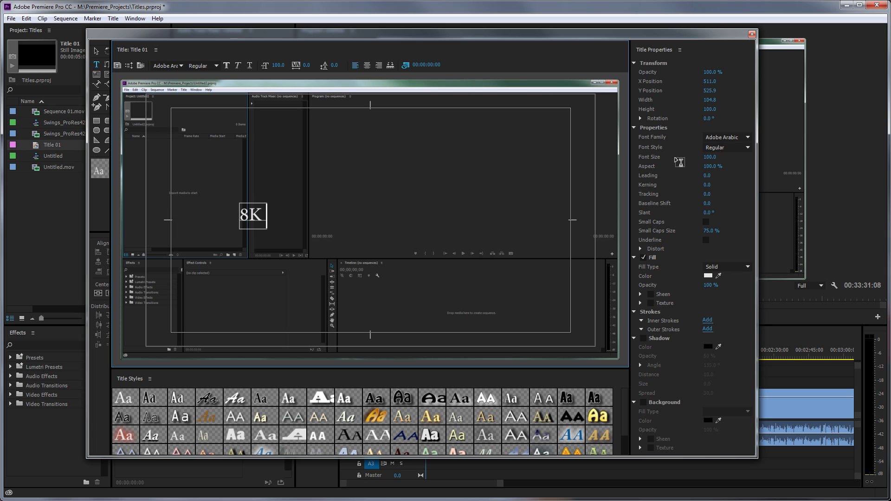
type("VIDEO")
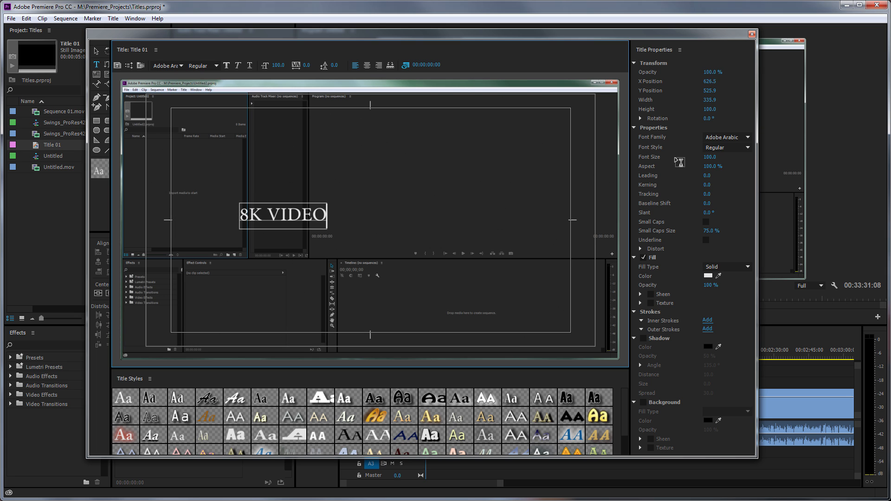
type("IN PRE")
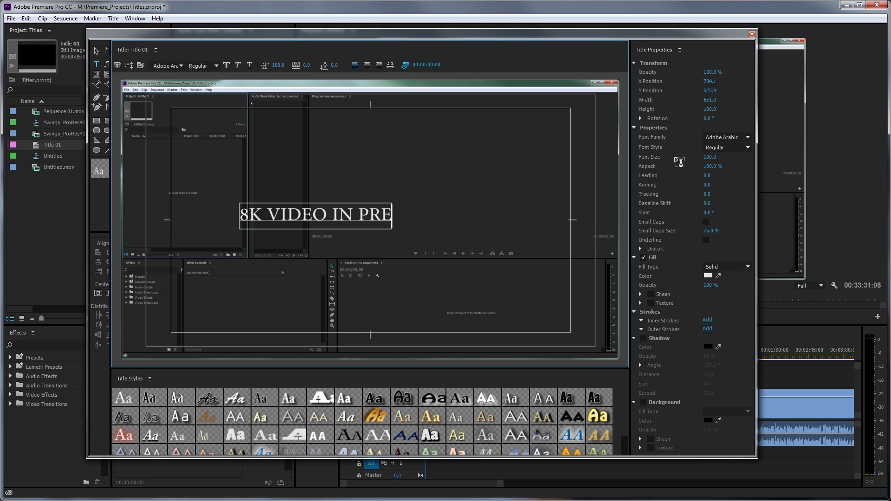
type("MIERE")
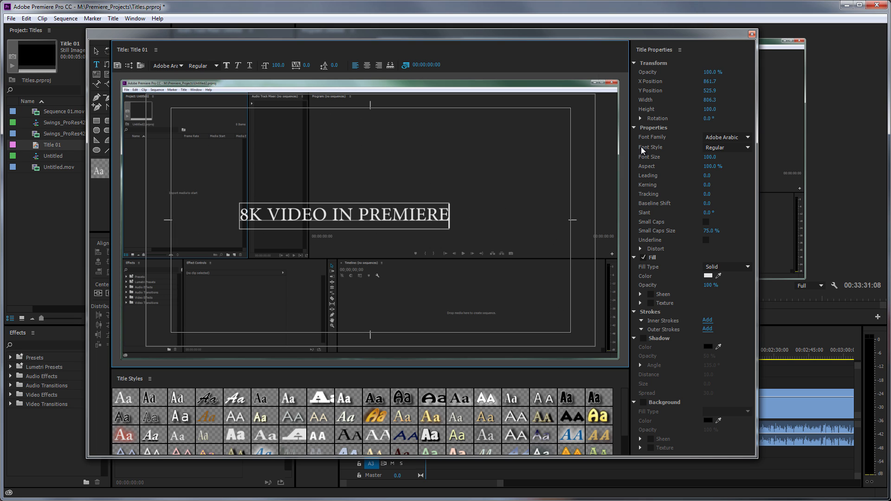
type("PRO")
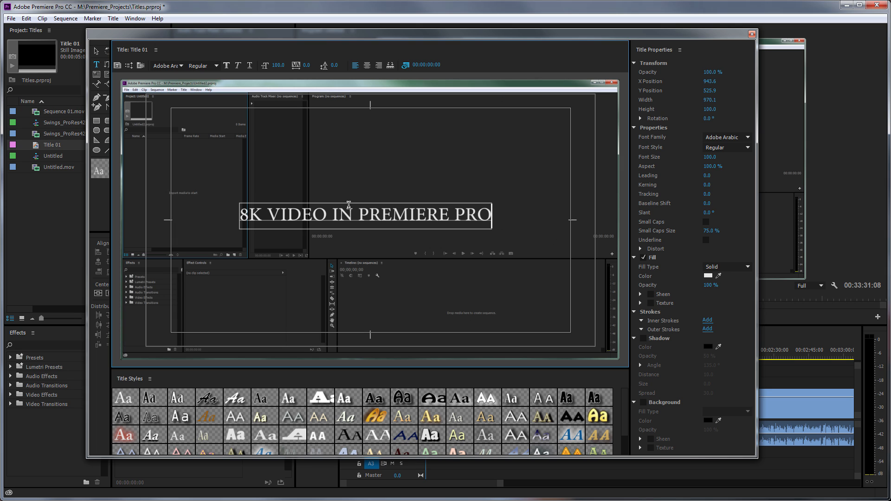
mouse_move(395, 218)
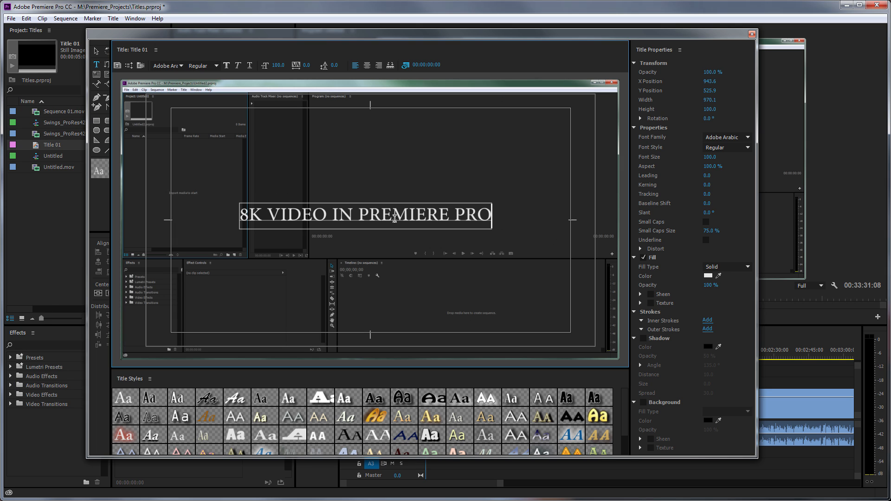
mouse_move(438, 204)
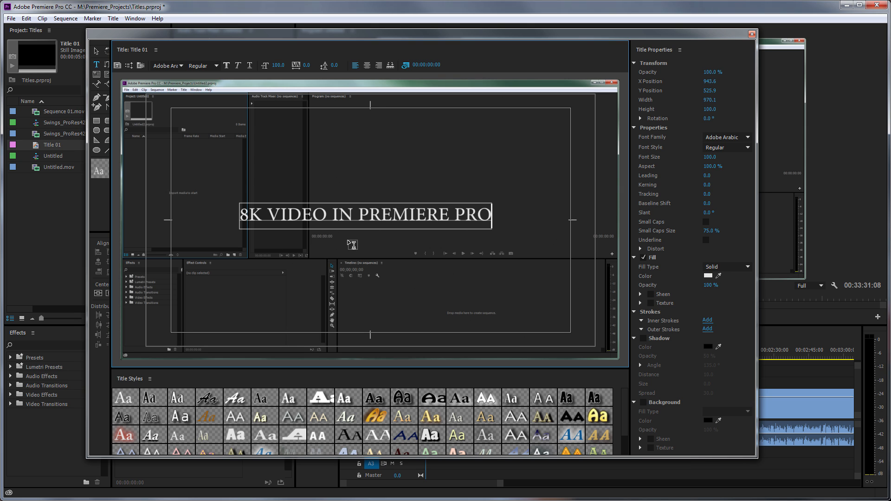
mouse_move(170, 158)
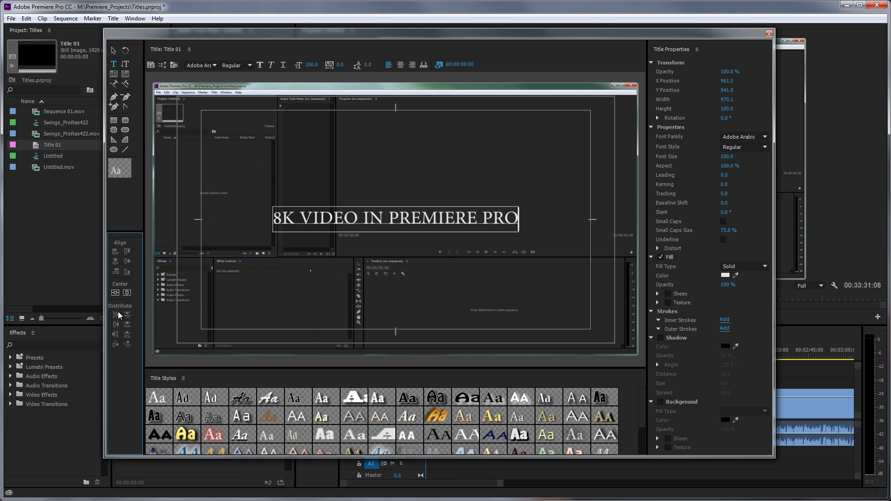
mouse_move(349, 202)
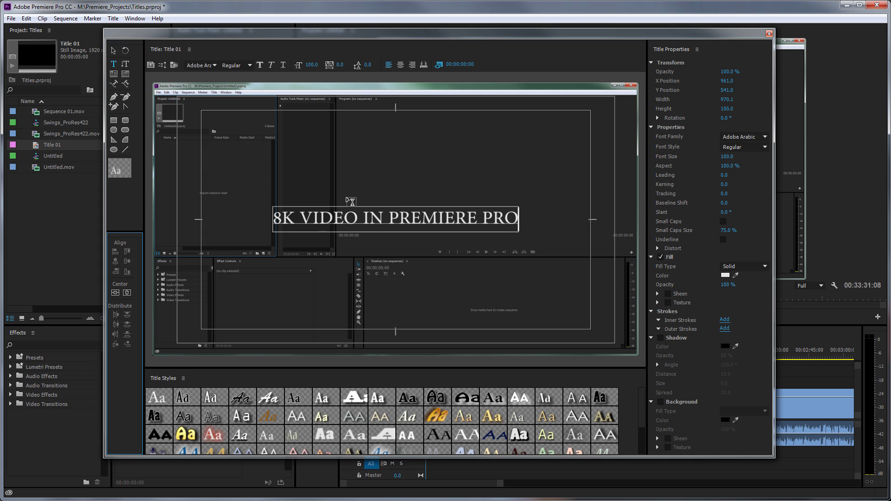
mouse_move(199, 126)
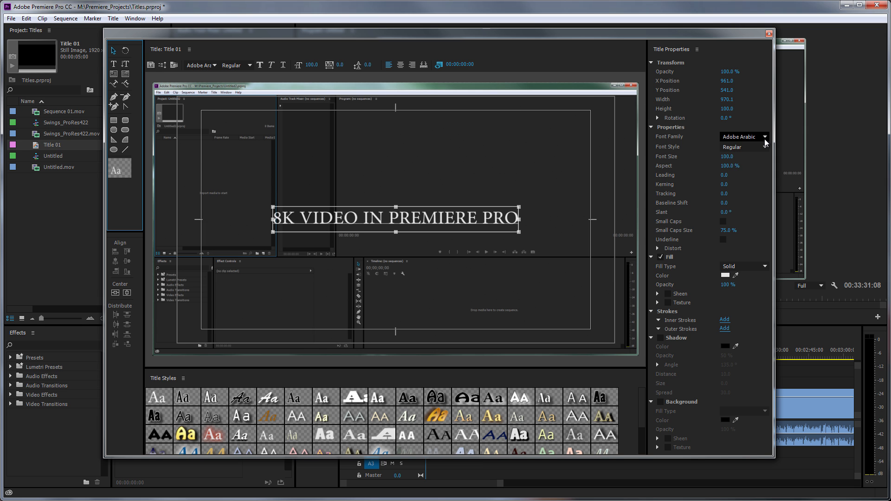
Pick Lato from the Font Family list, giving the title Lato Hairline
left_click(764, 136)
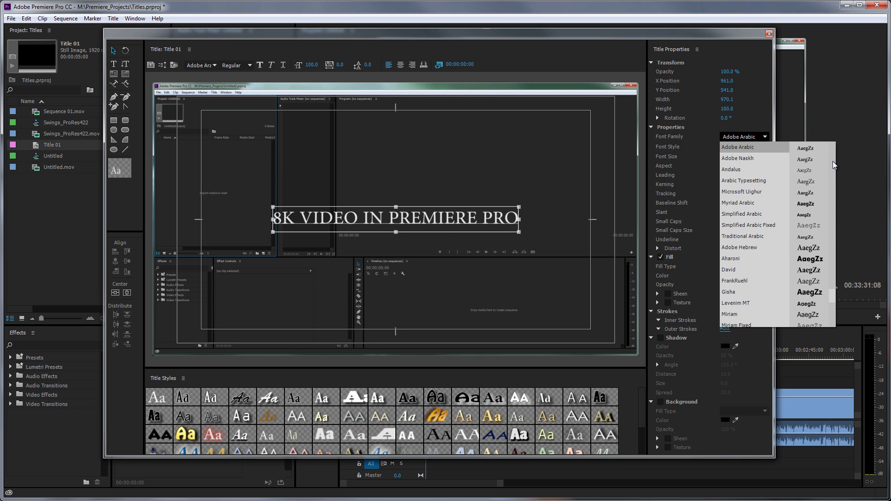
scroll("down", 3)
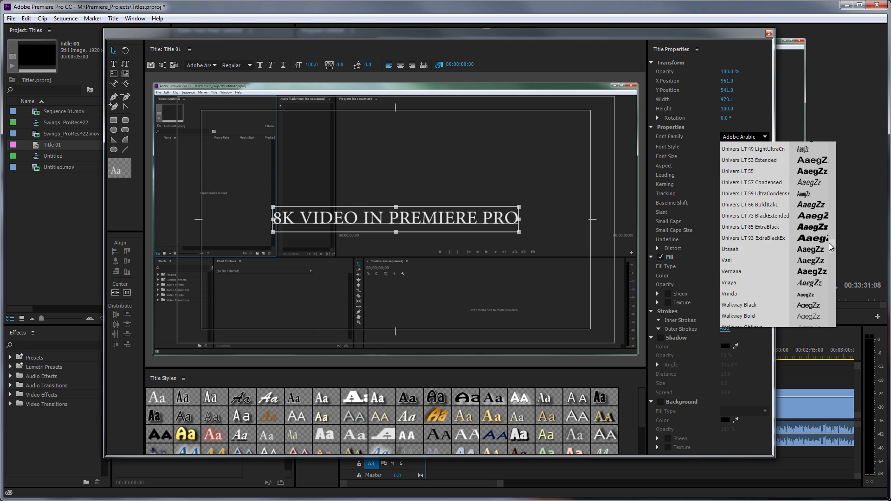
scroll("up", 3)
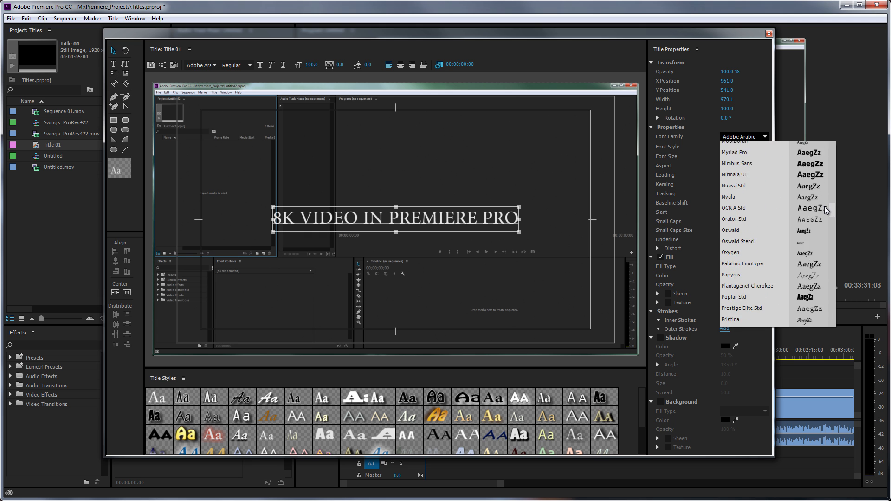
scroll("up", 3)
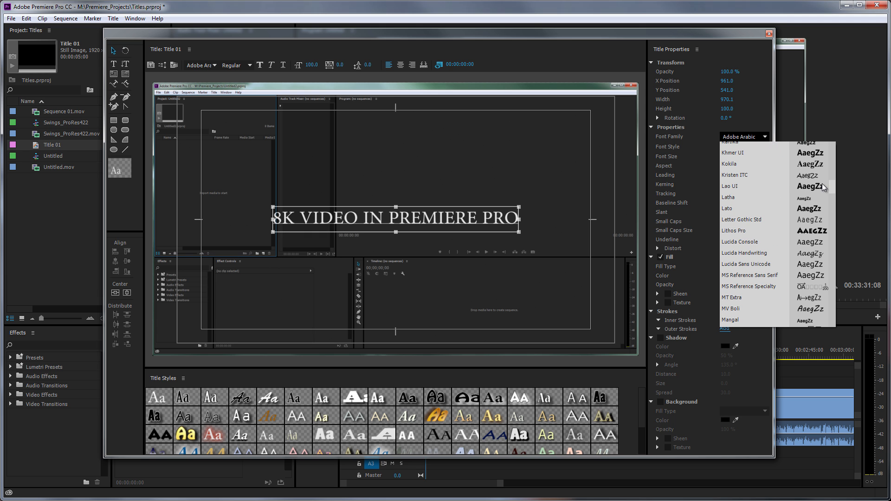
left_click(727, 208)
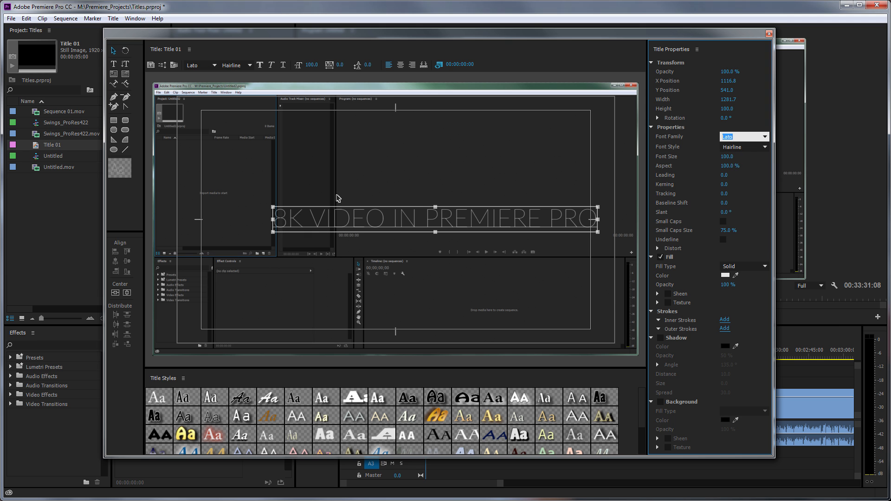
mouse_move(502, 218)
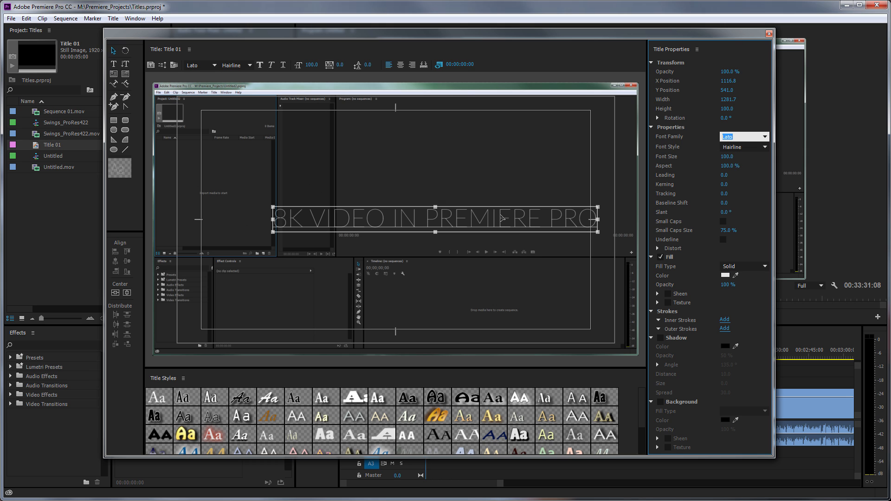
mouse_move(511, 213)
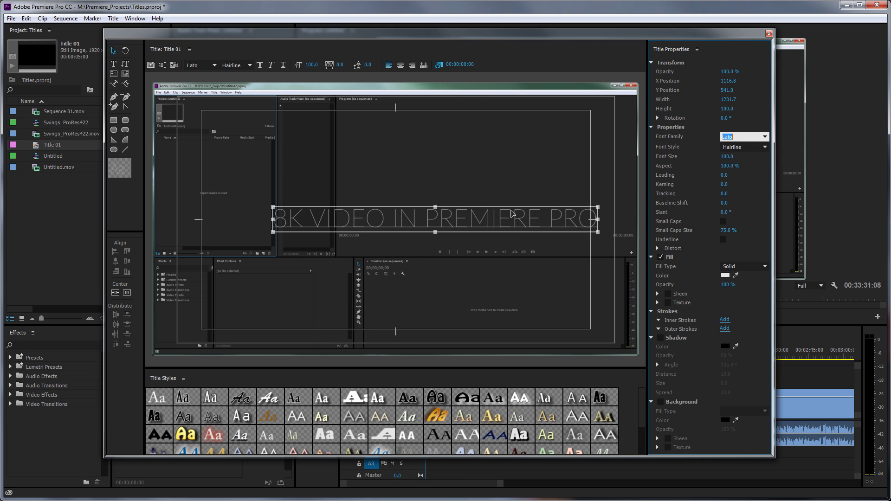
mouse_move(394, 227)
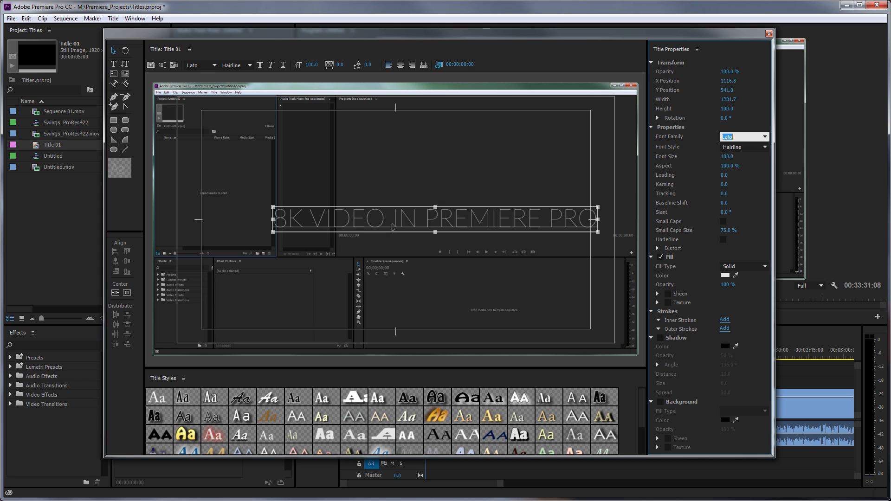
mouse_move(435, 223)
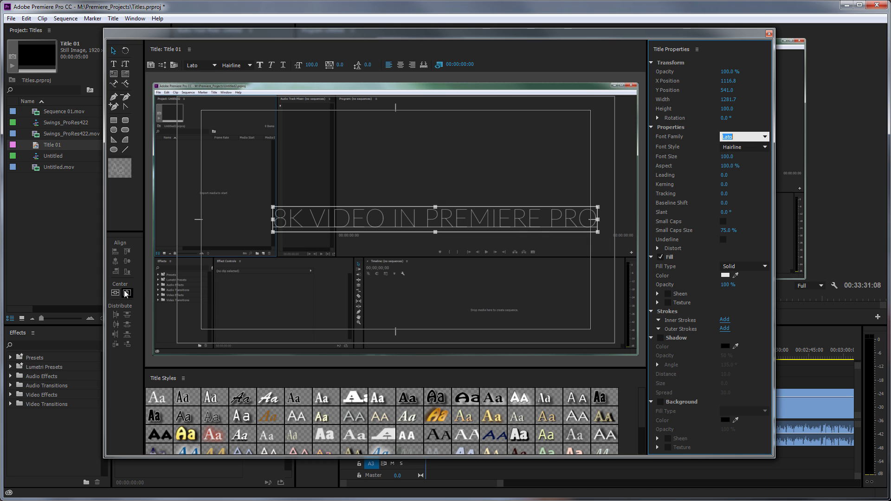
Centre the title horizontally and set it to Lato Light, size 72, tracking 22
left_click(116, 291)
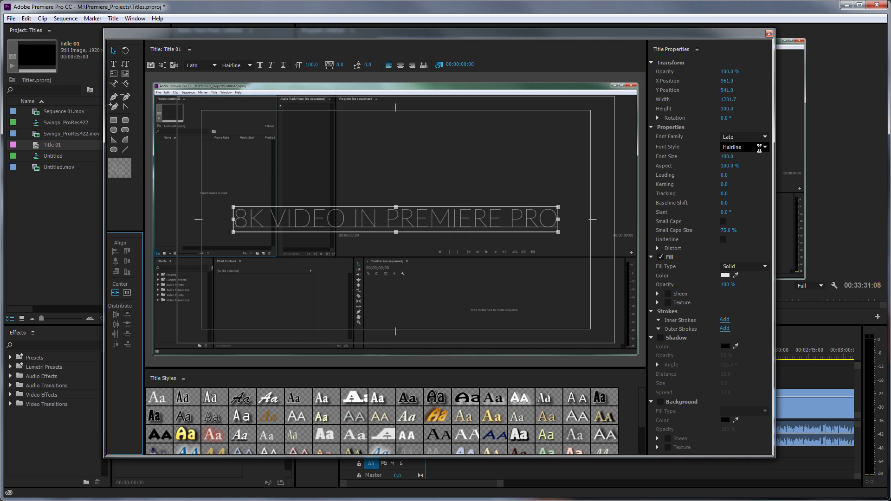
left_click(764, 146)
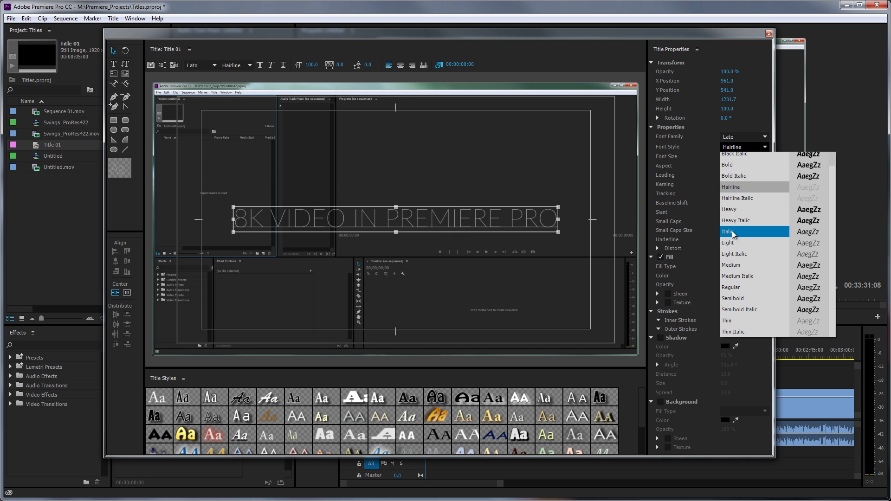
left_click(727, 243)
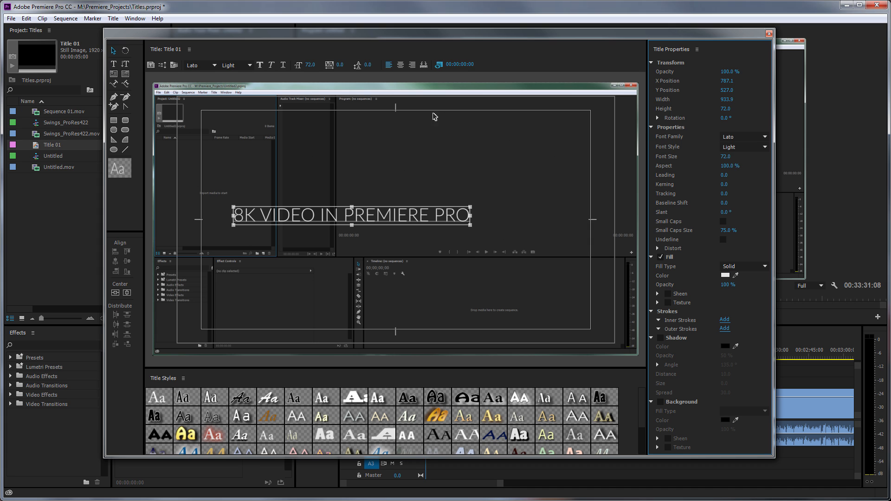
mouse_move(126, 64)
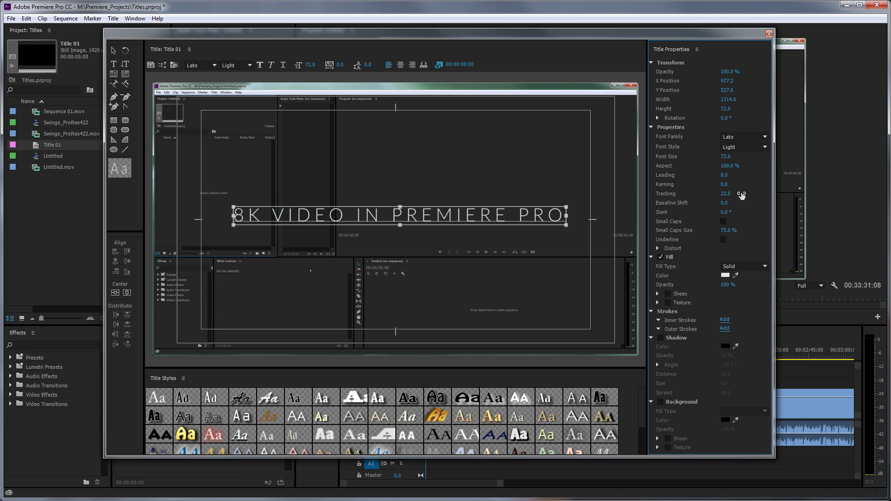
mouse_move(384, 161)
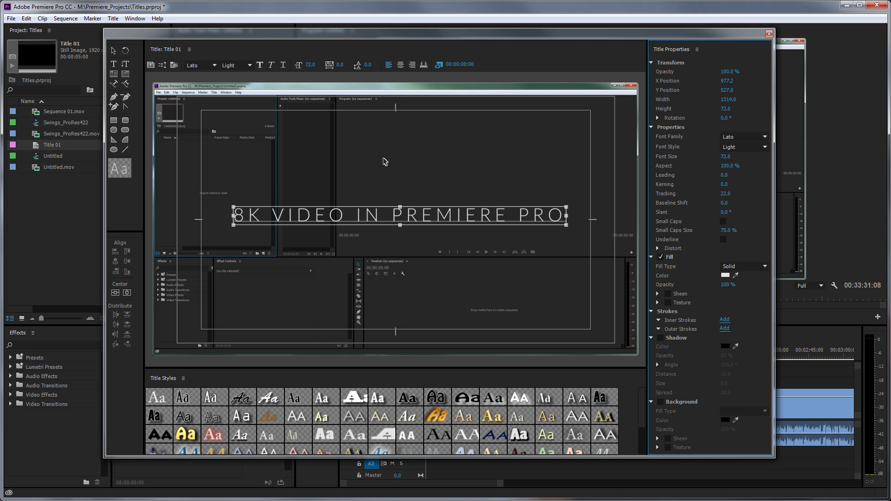
left_click(127, 292)
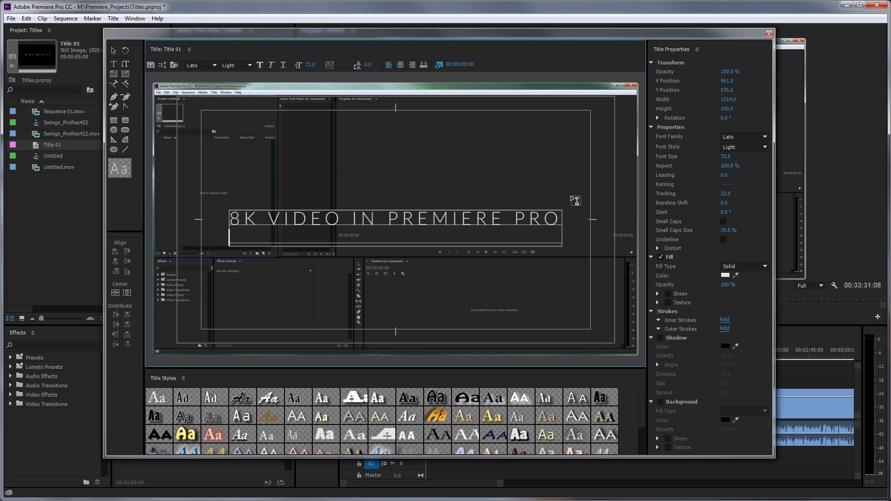
Type the second title line 'PART 1 - EXPORTING' beneath the first
type("PART")
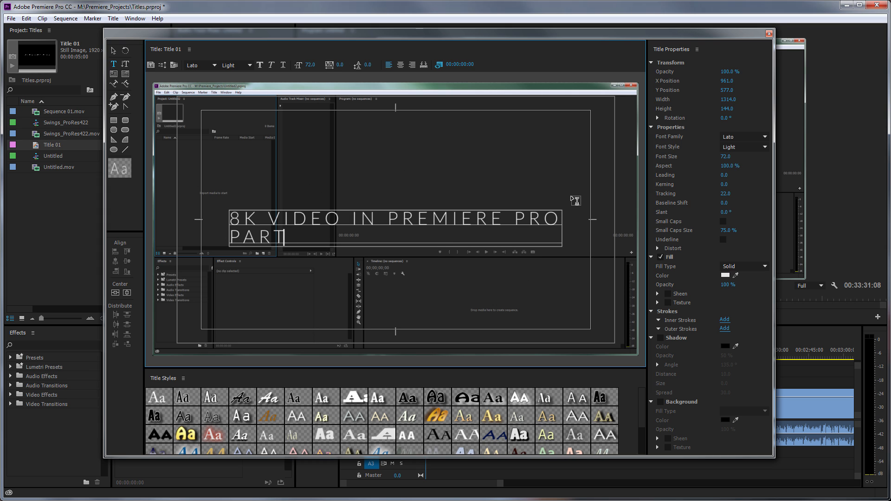
type("1 -")
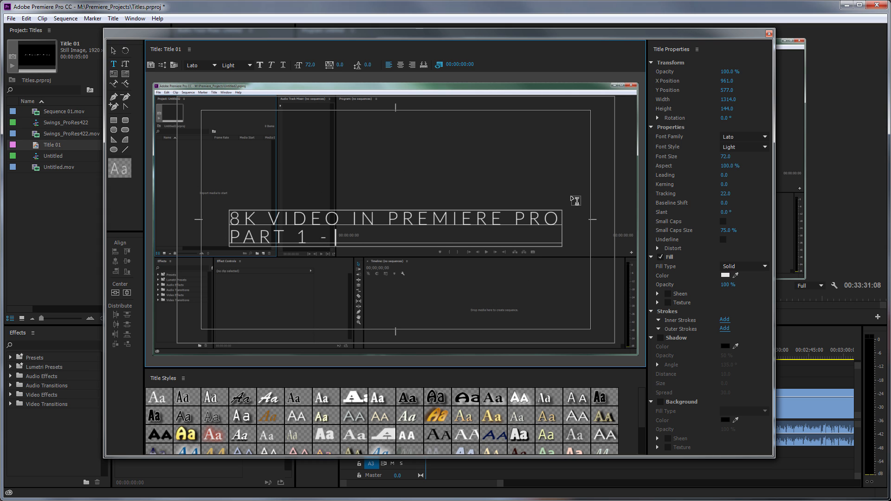
type("EXPORTING")
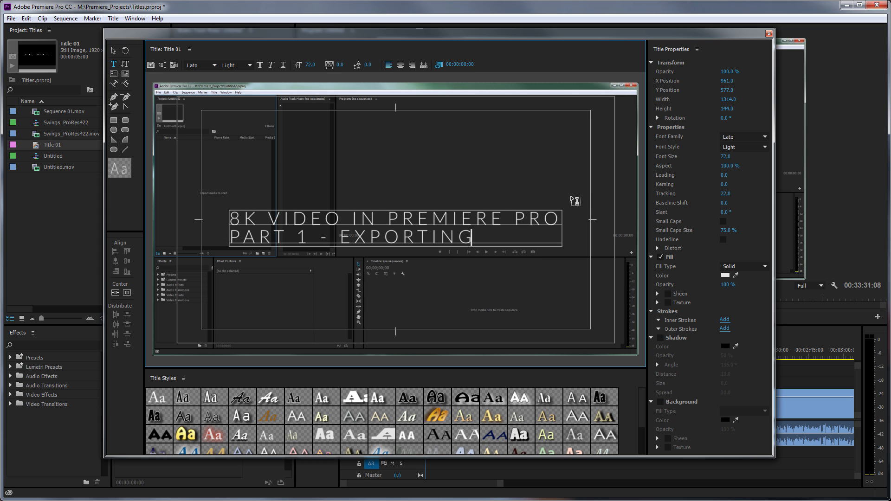
mouse_move(205, 109)
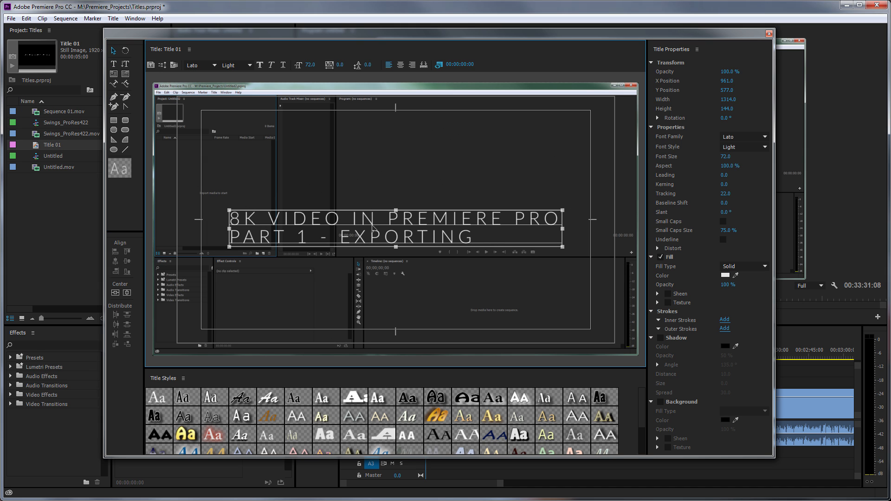
mouse_move(724, 177)
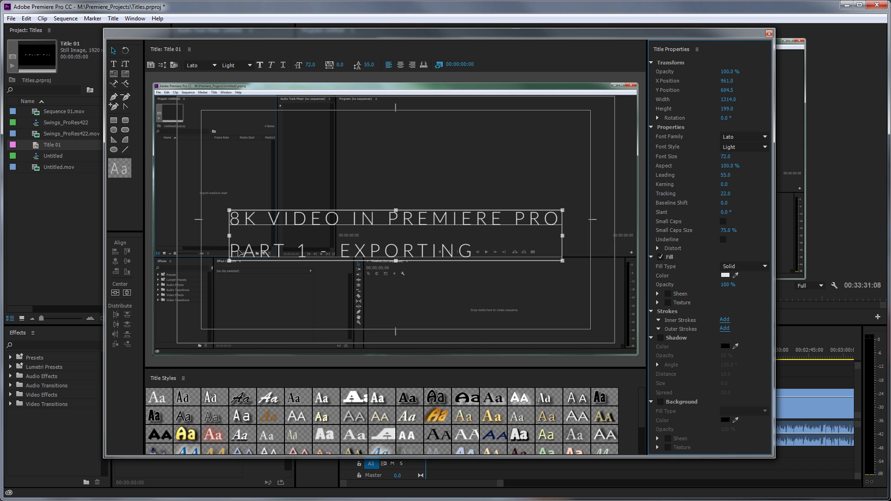
mouse_move(114, 65)
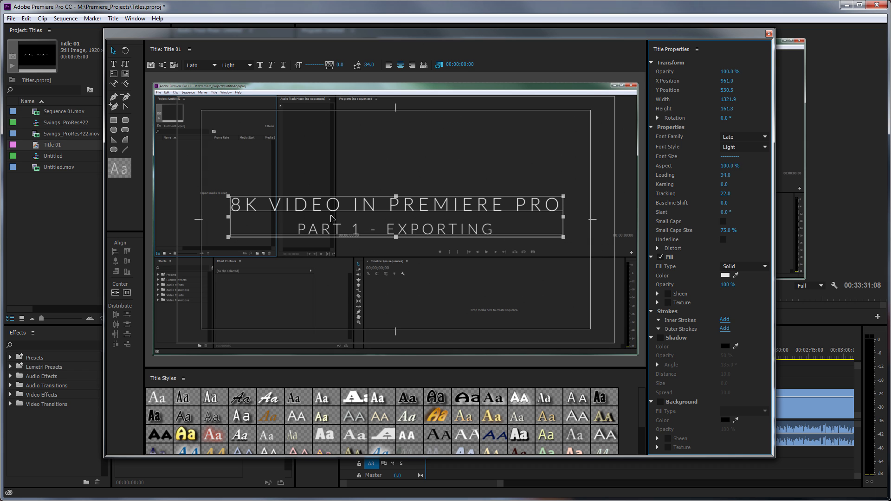
mouse_move(376, 202)
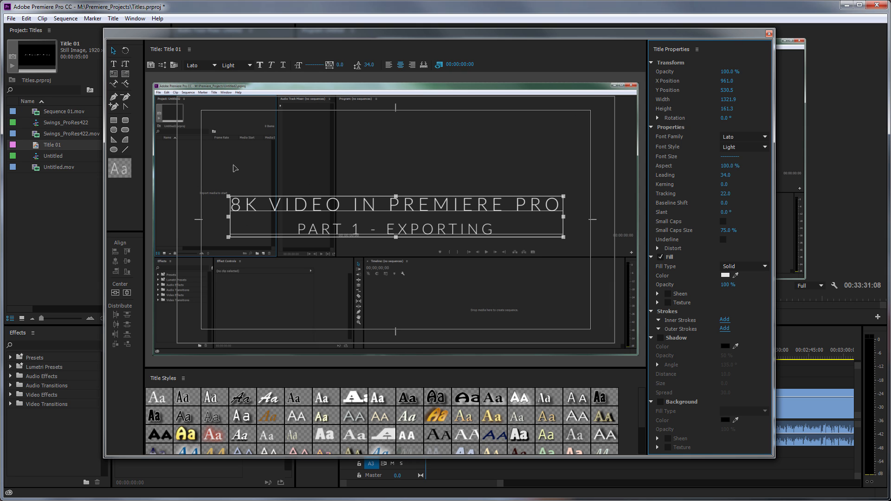
mouse_move(704, 219)
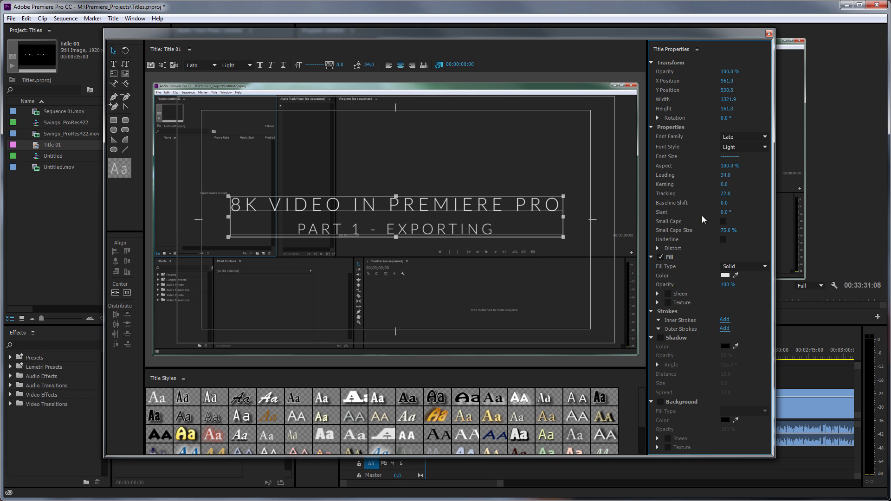
mouse_move(237, 175)
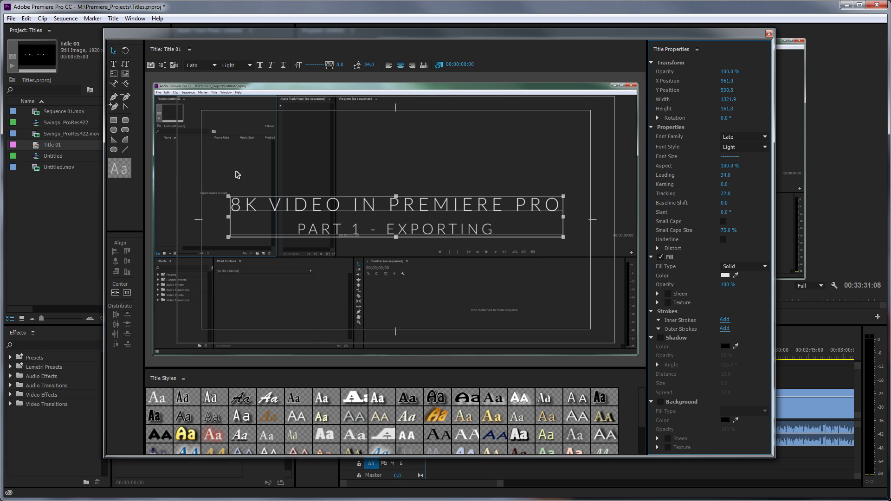
mouse_move(113, 64)
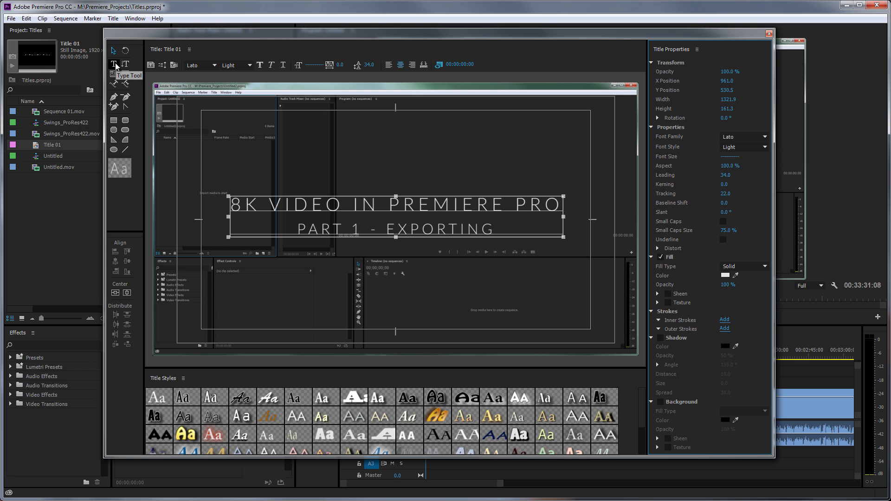
mouse_move(339, 205)
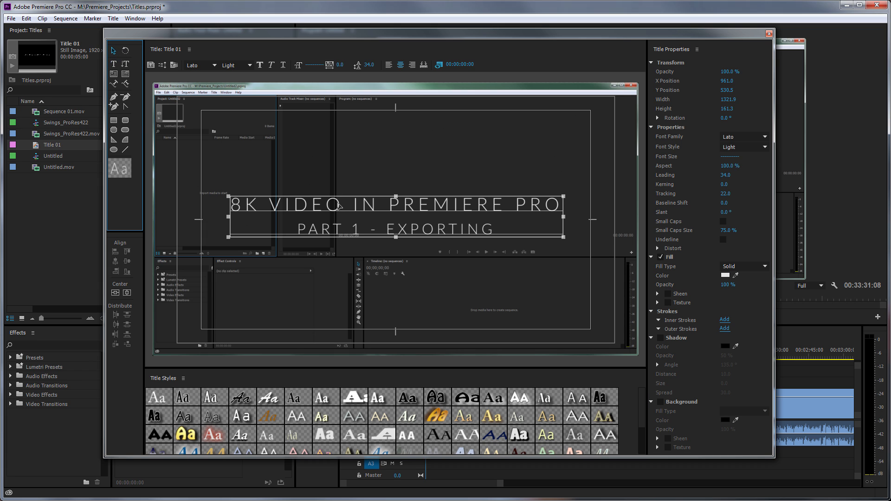
Set the title's font family to Arial and its font style to Regular
left_click(765, 136)
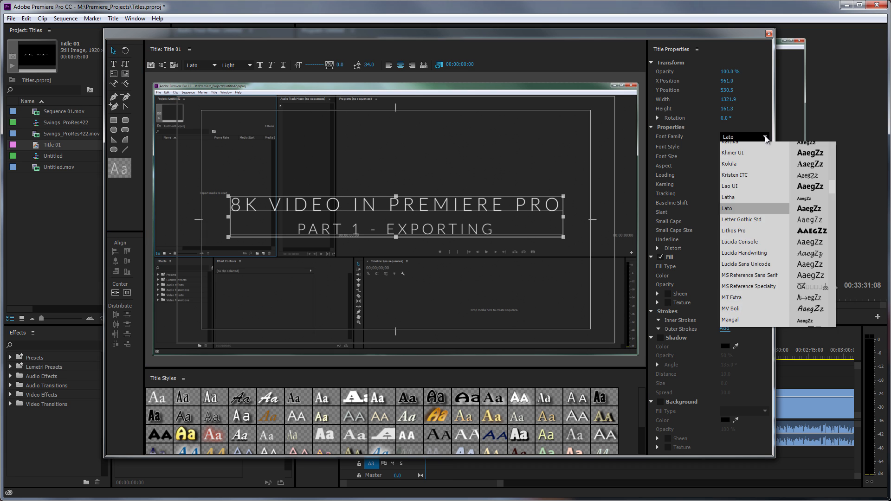
mouse_move(832, 191)
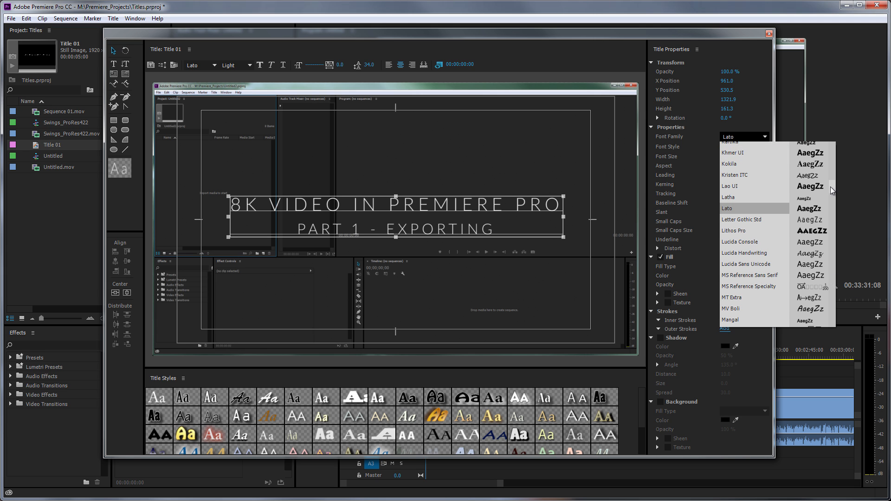
scroll("up", 3)
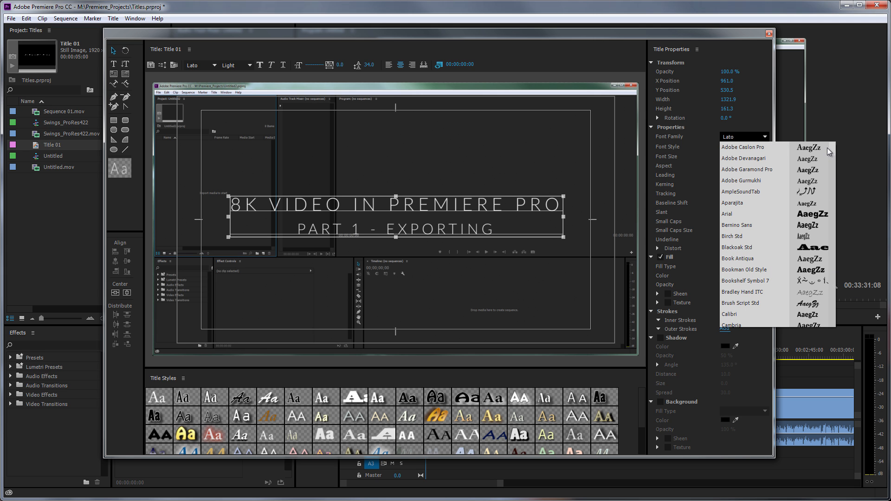
left_click(726, 214)
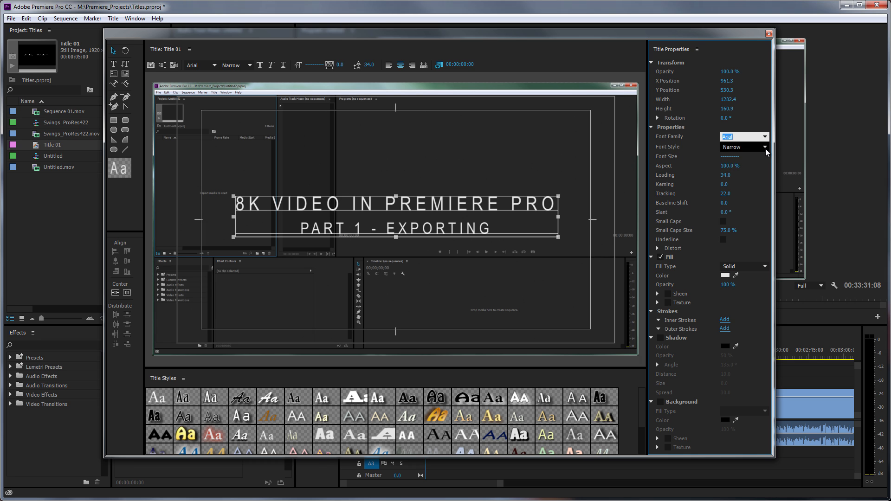
left_click(763, 147)
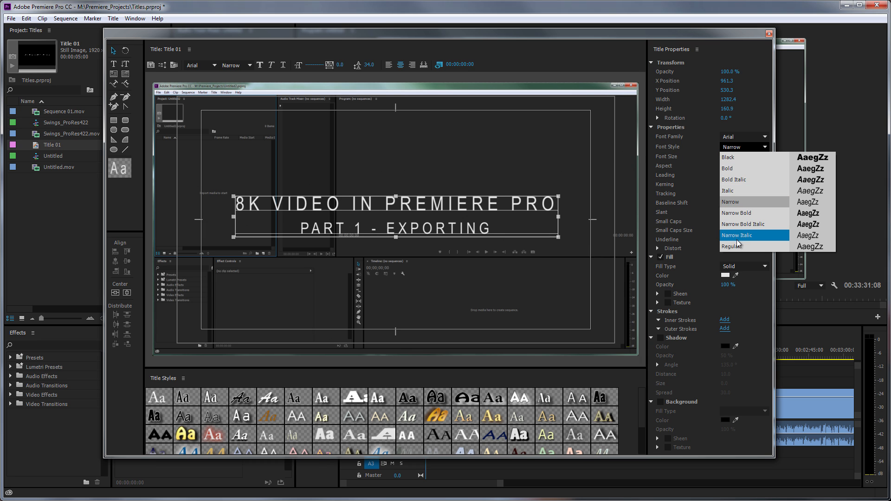
left_click(732, 246)
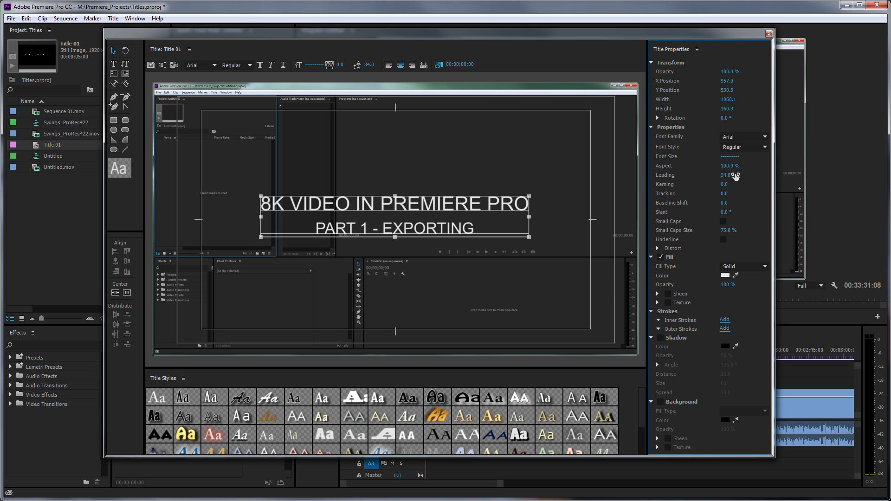
mouse_move(136, 331)
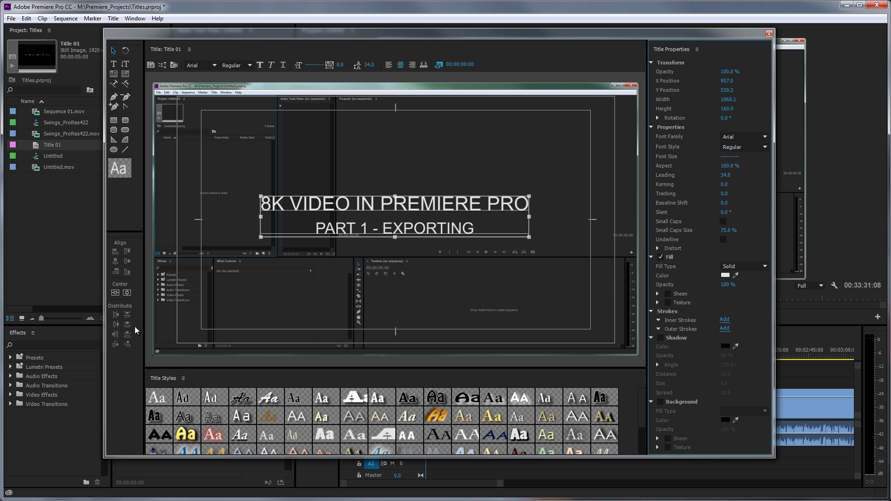
mouse_move(135, 302)
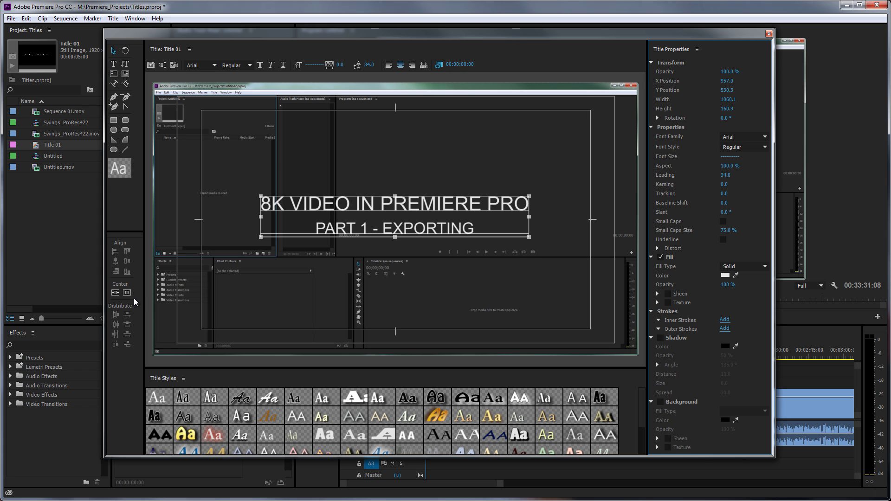
mouse_move(372, 206)
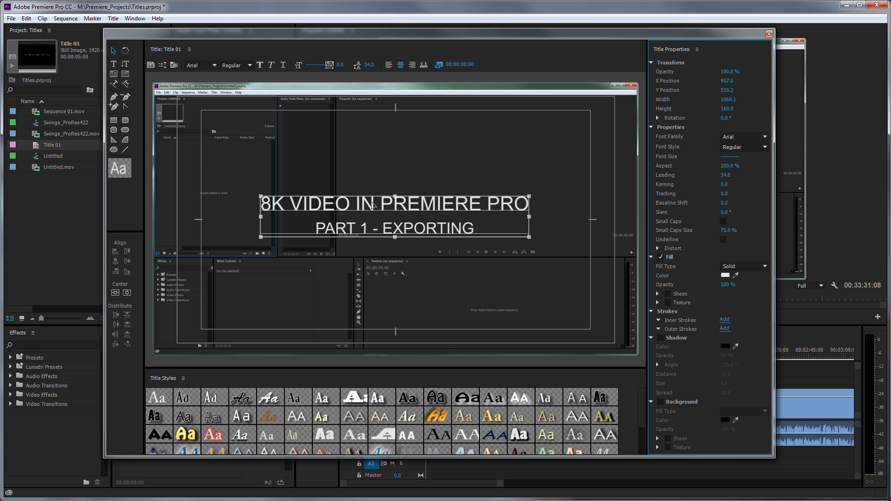
mouse_move(706, 182)
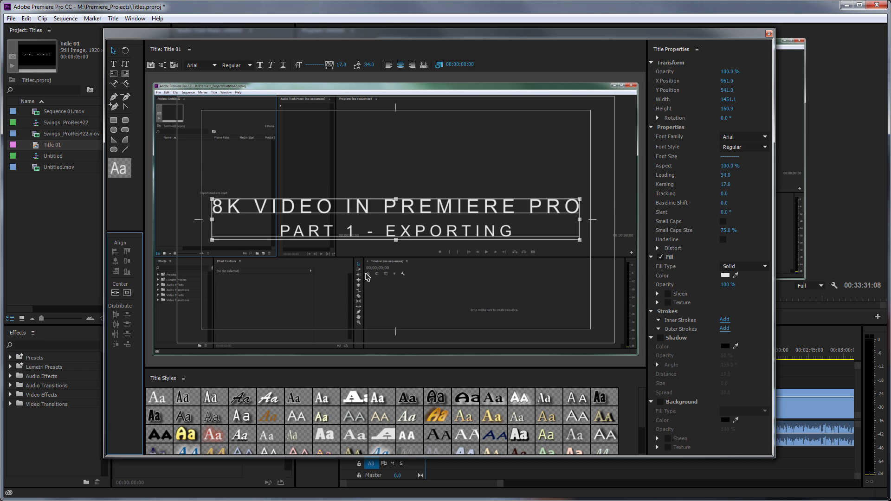
mouse_move(392, 216)
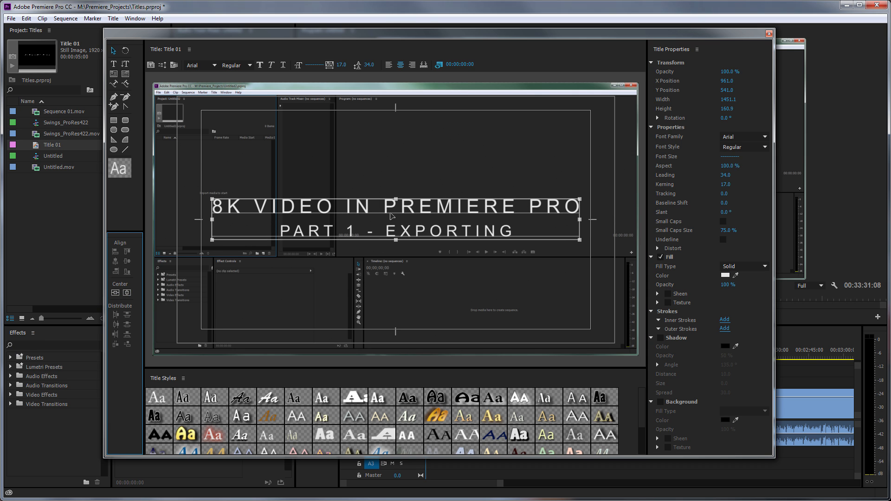
mouse_move(729, 166)
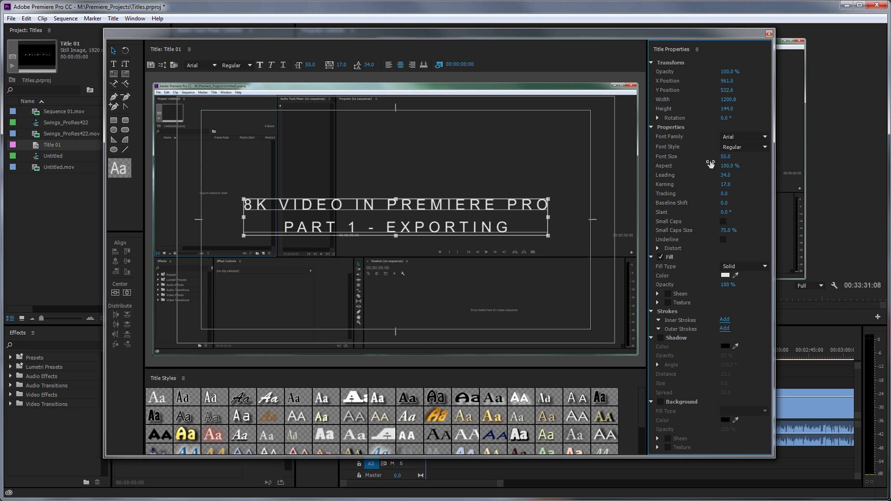
mouse_move(116, 288)
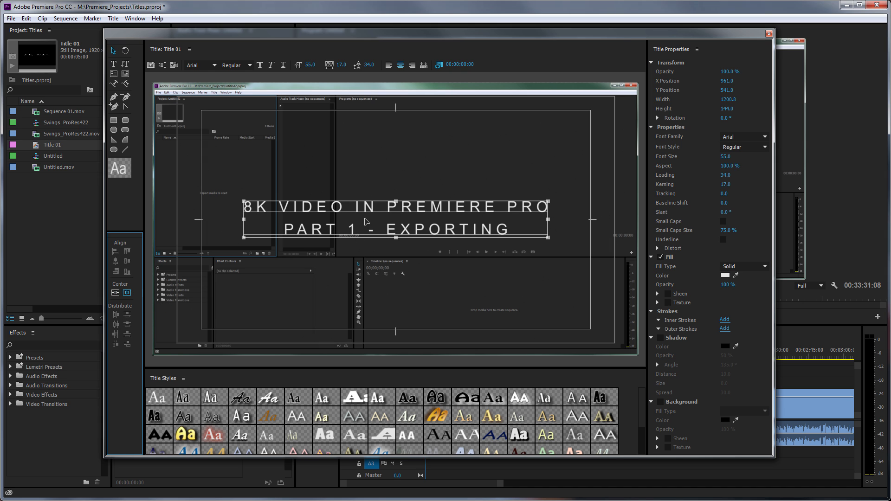
mouse_move(390, 222)
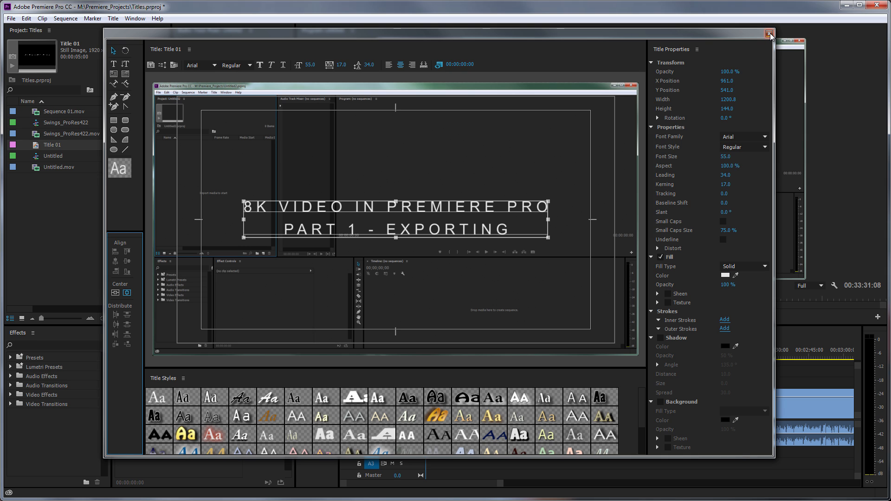
Close the Titler, place Title 01 at the start of the Untitled sequence, and play it back
left_click(769, 33)
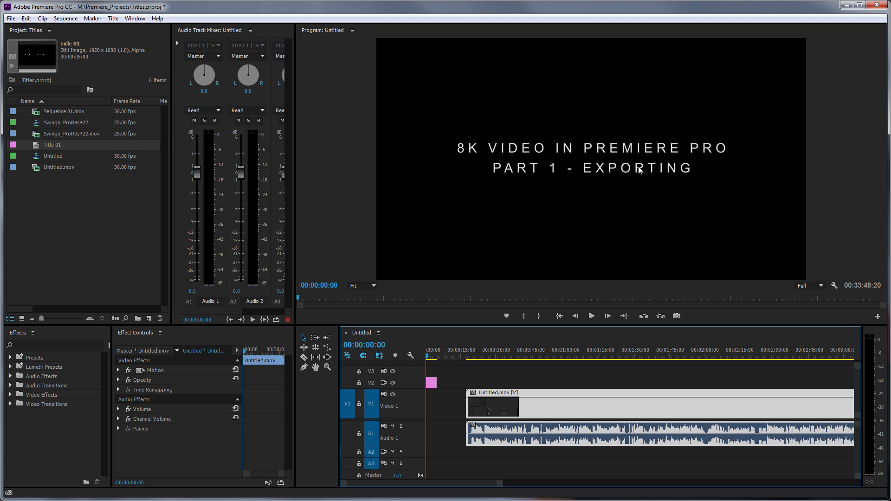
mouse_move(505, 493)
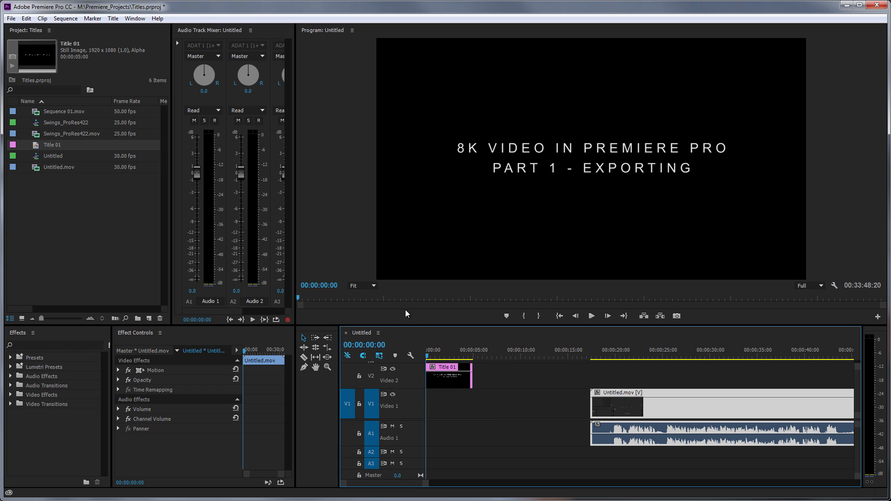
mouse_move(407, 329)
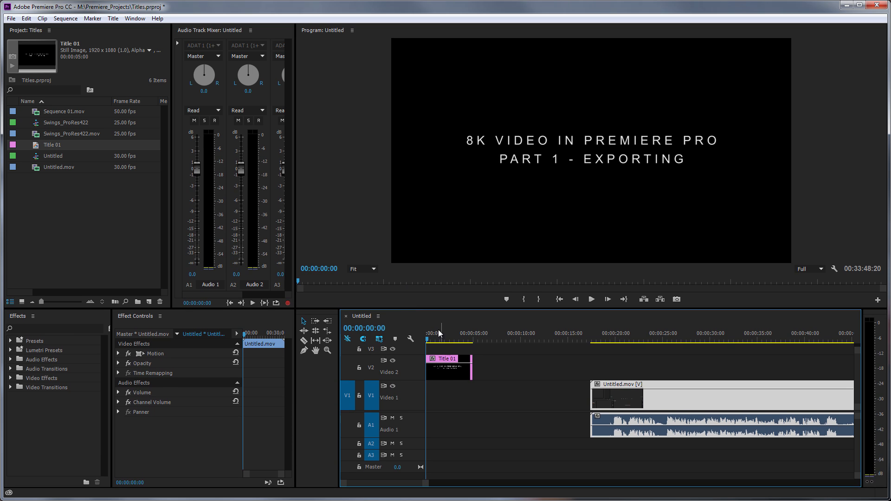
left_click(448, 359)
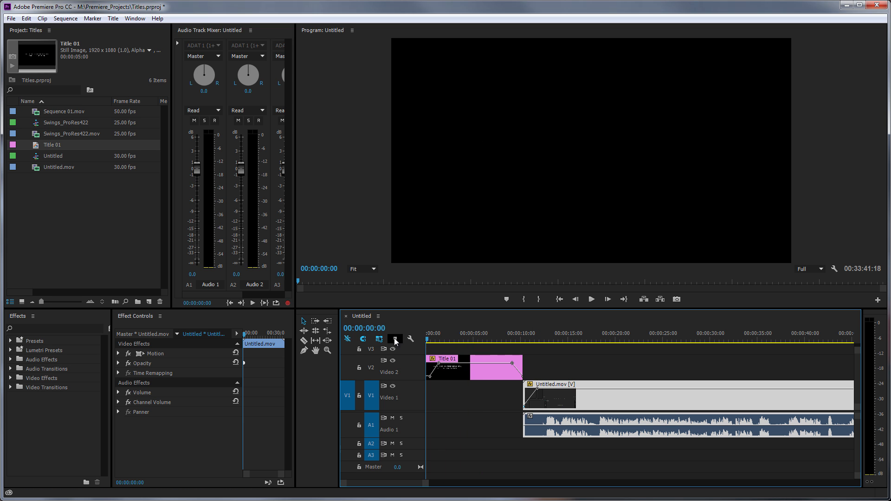
left_click(590, 298)
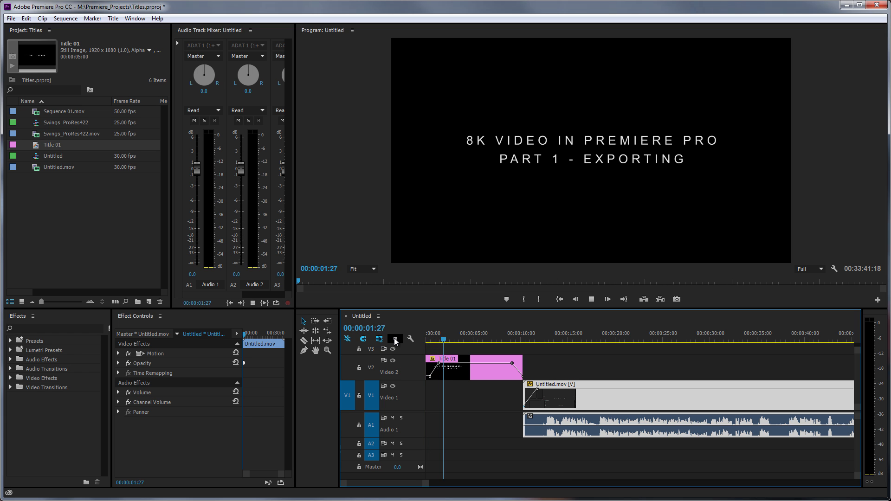